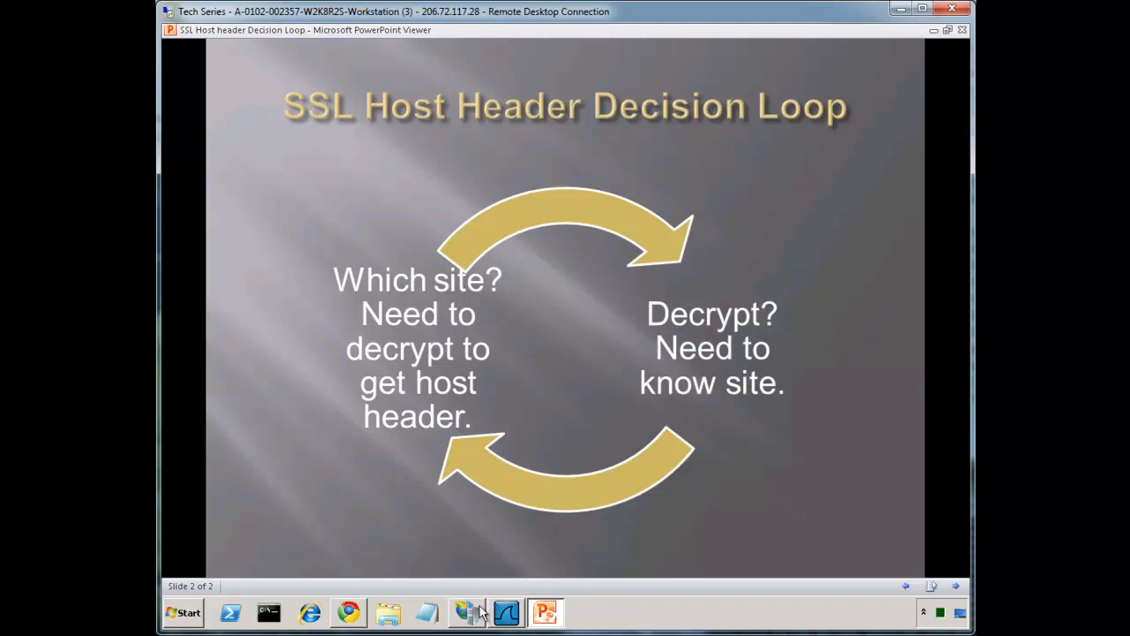
Step: Draft a new Contoso.com binding and toggle its type between http and https to show the host name greys out
{"action": "left_click", "coordinate": [467, 611]}
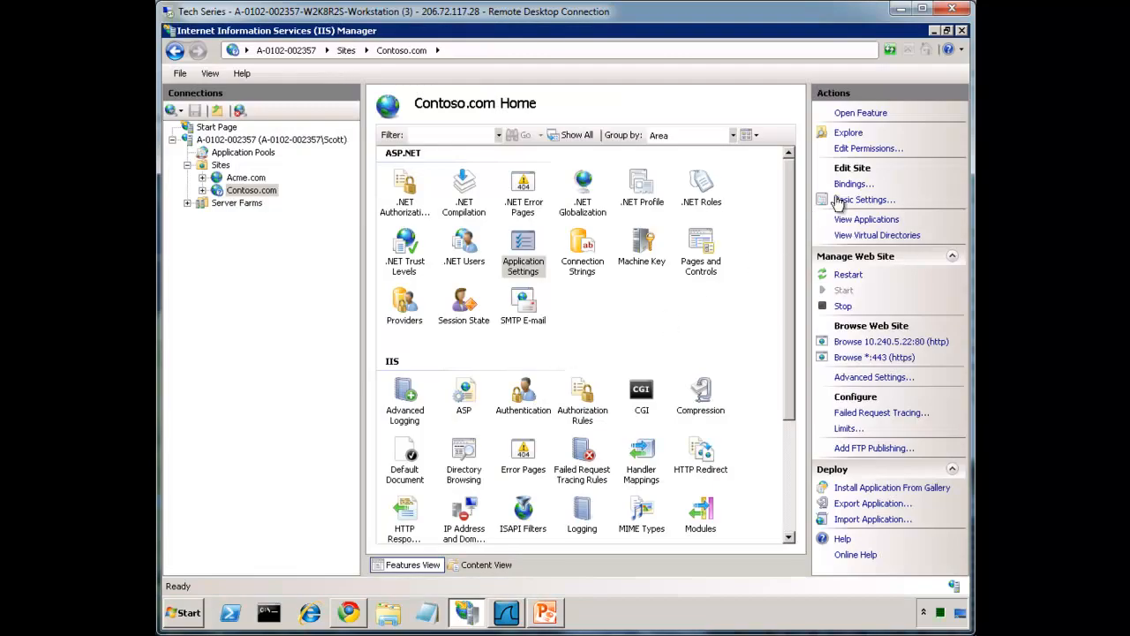
{"action": "left_click", "coordinate": [853, 183]}
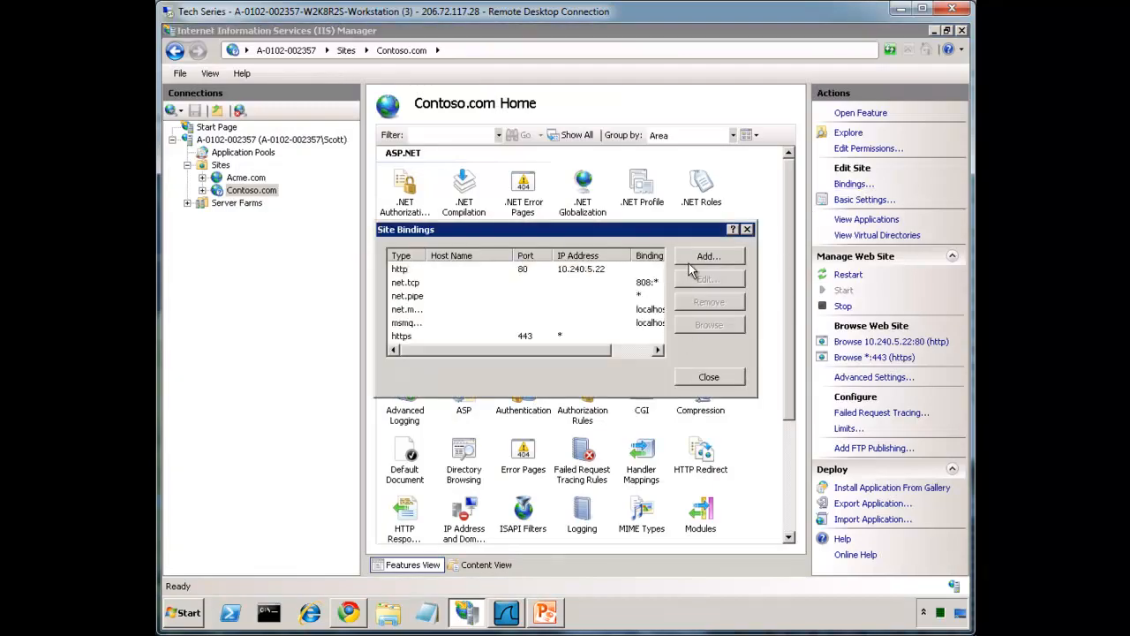
{"action": "left_click", "coordinate": [708, 256]}
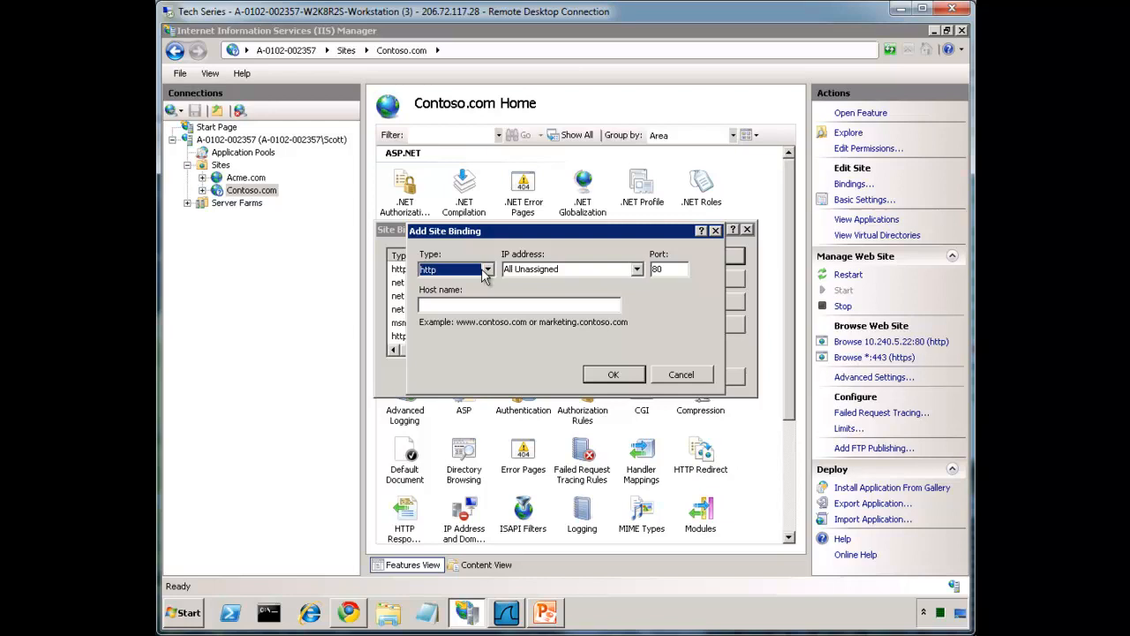
{"action": "left_click", "coordinate": [488, 268]}
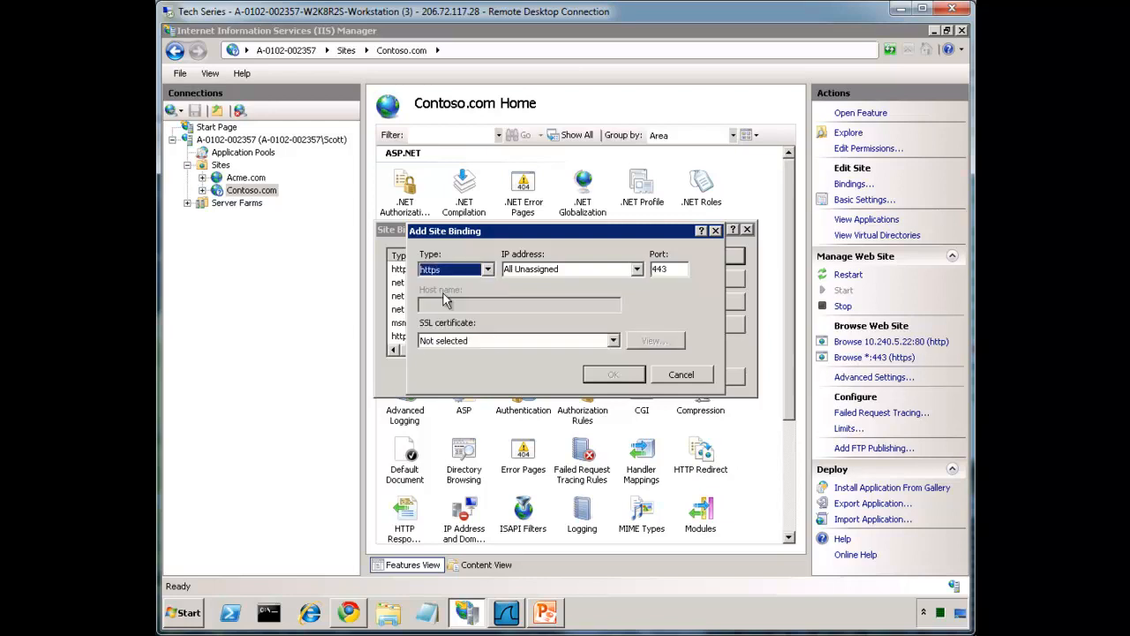
{"action": "mouse_move", "coordinate": [432, 291]}
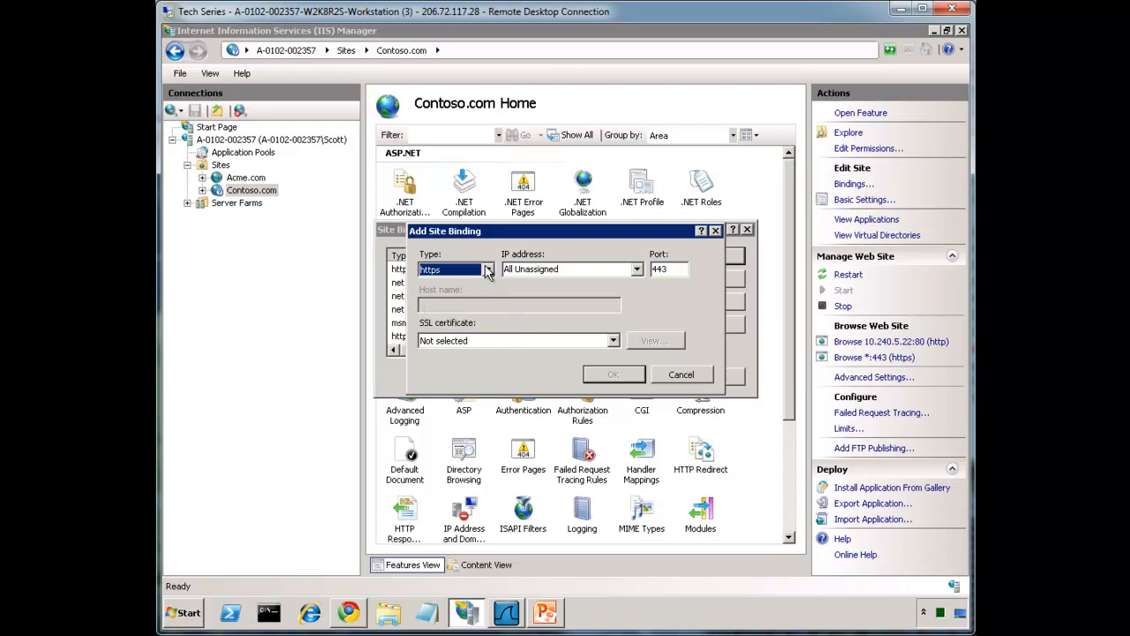
{"action": "left_click", "coordinate": [452, 268]}
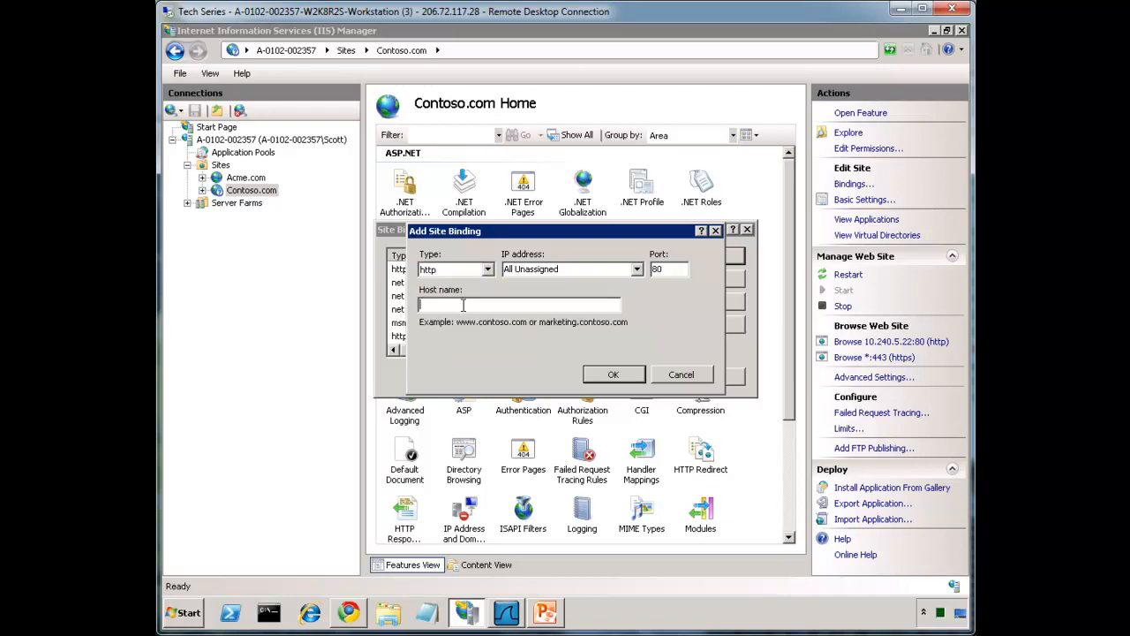
{"action": "left_click", "coordinate": [487, 268]}
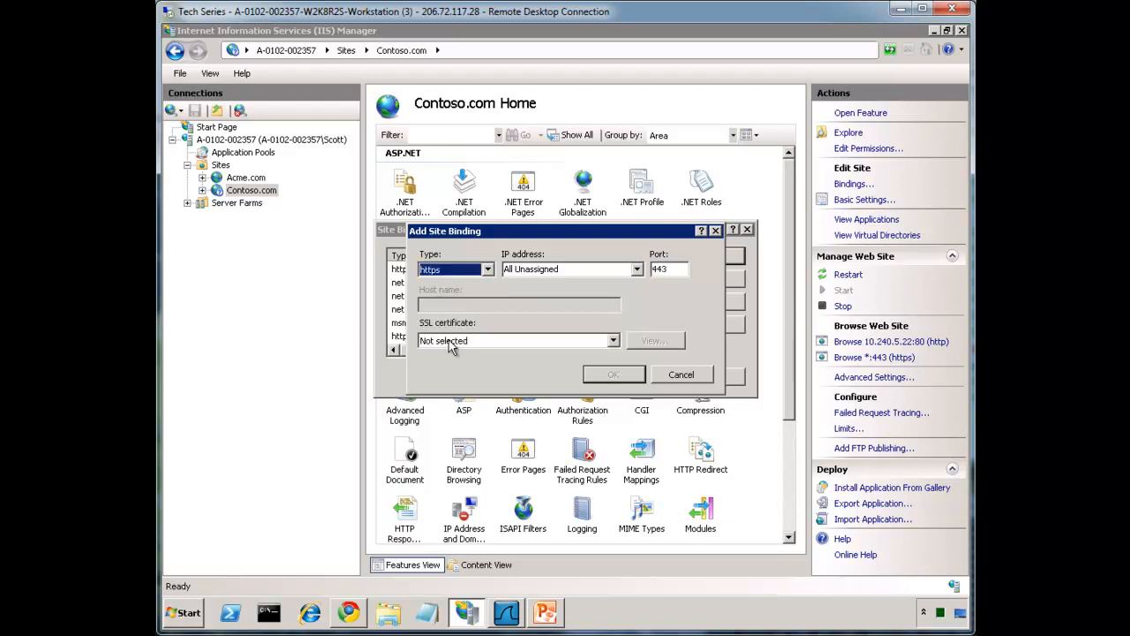
{"action": "mouse_move", "coordinate": [473, 321]}
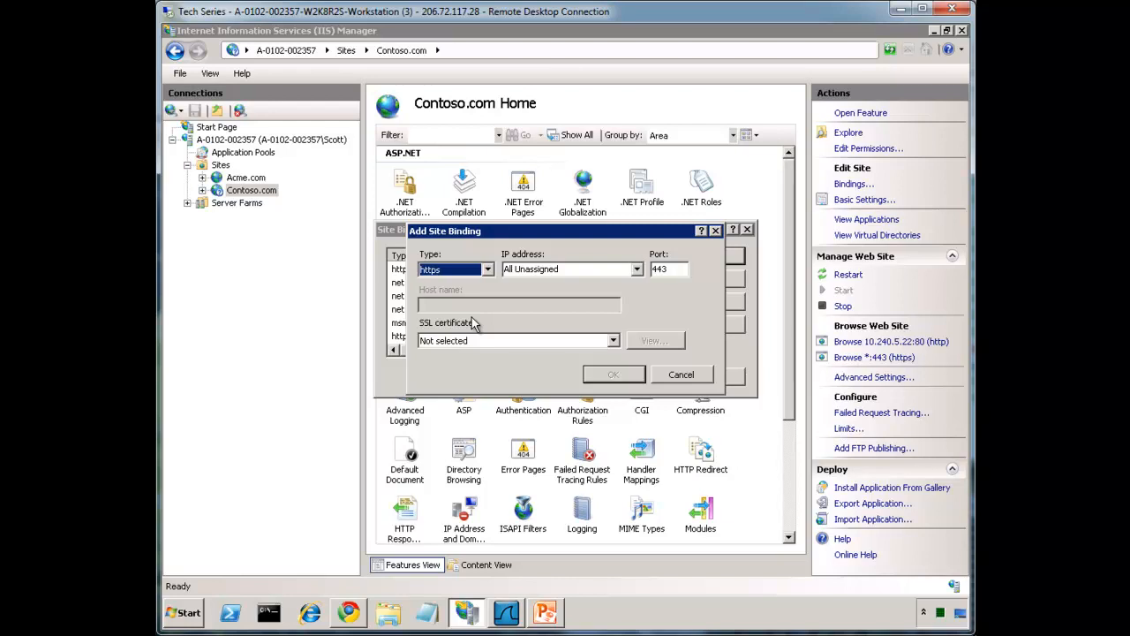
{"action": "mouse_move", "coordinate": [473, 326]}
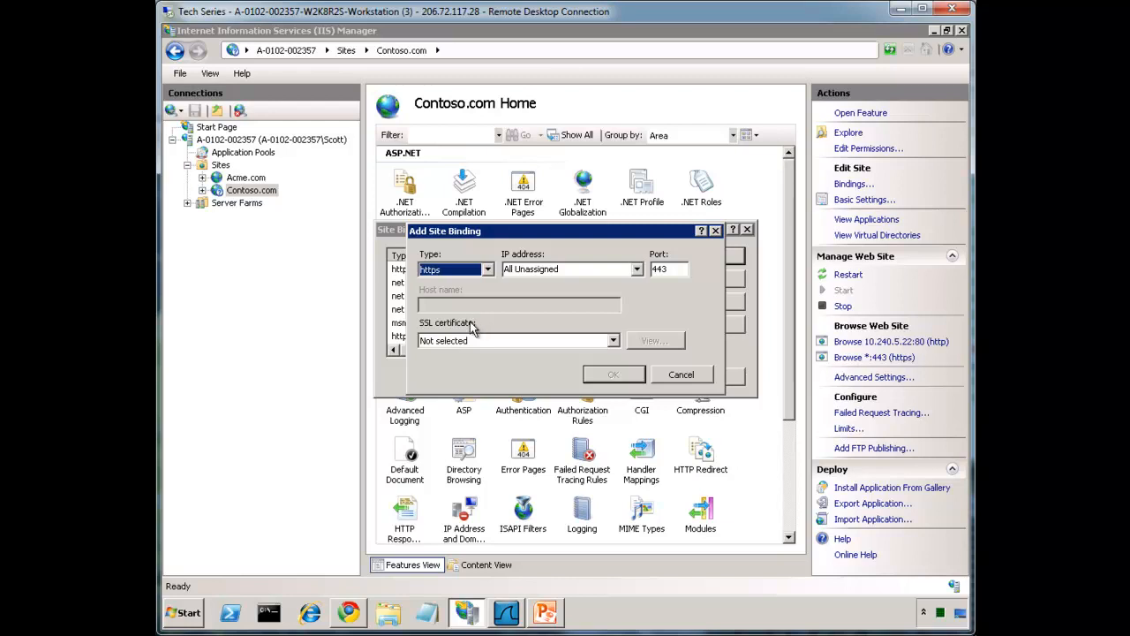
{"action": "mouse_move", "coordinate": [473, 329]}
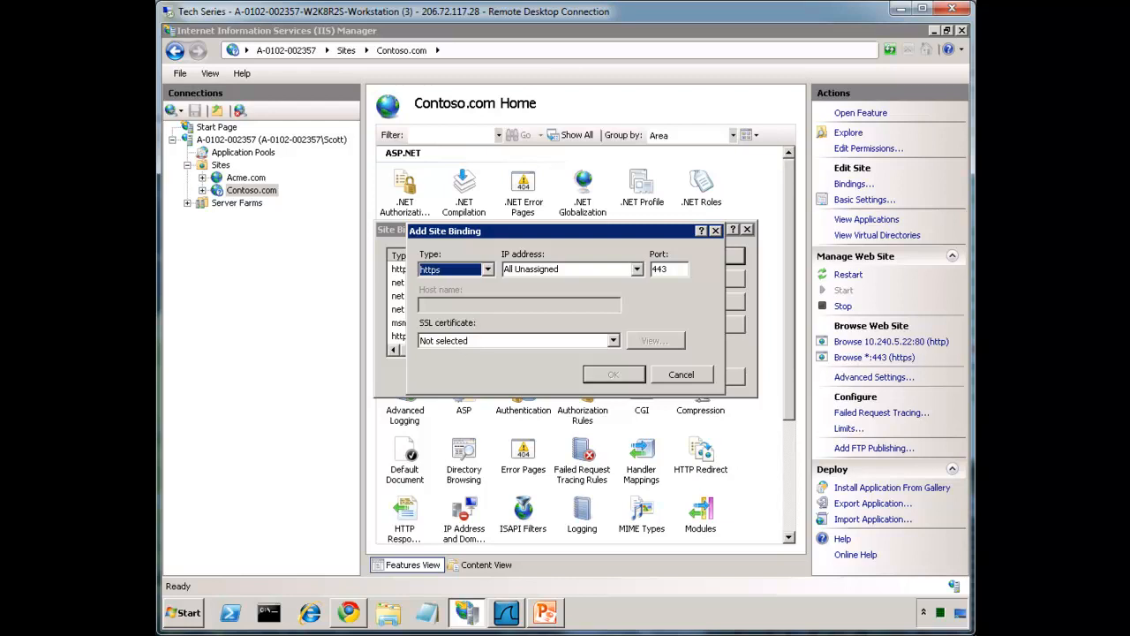
{"action": "mouse_move", "coordinate": [349, 611]}
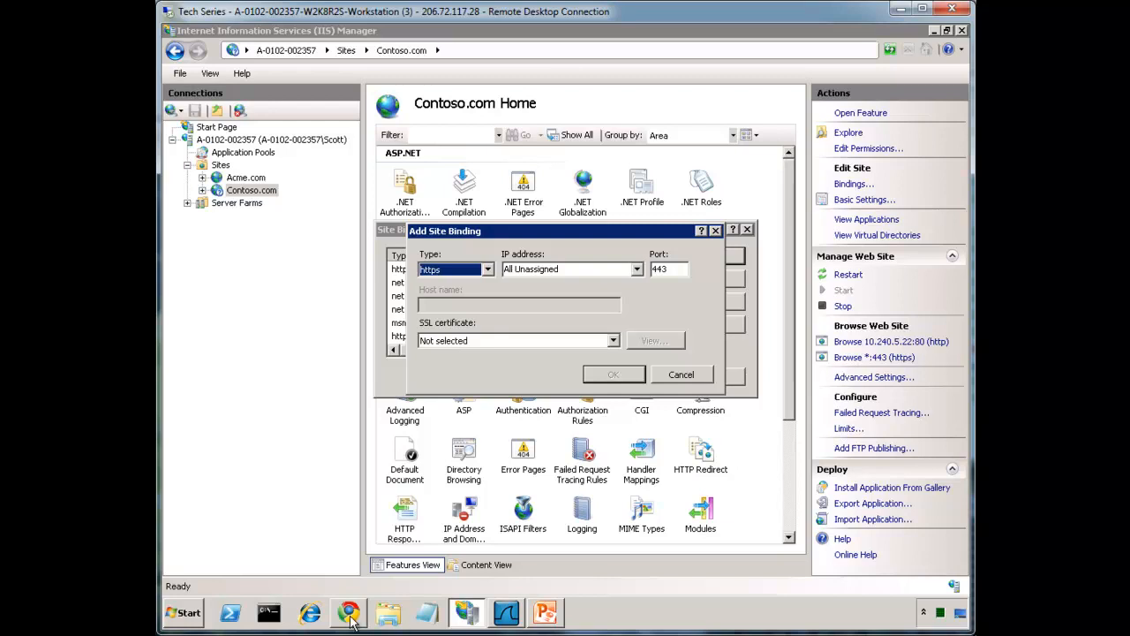
Step: Place the OSI seven-layer diagram in Chrome behind the Add Site Binding dialog
{"action": "left_click", "coordinate": [348, 611]}
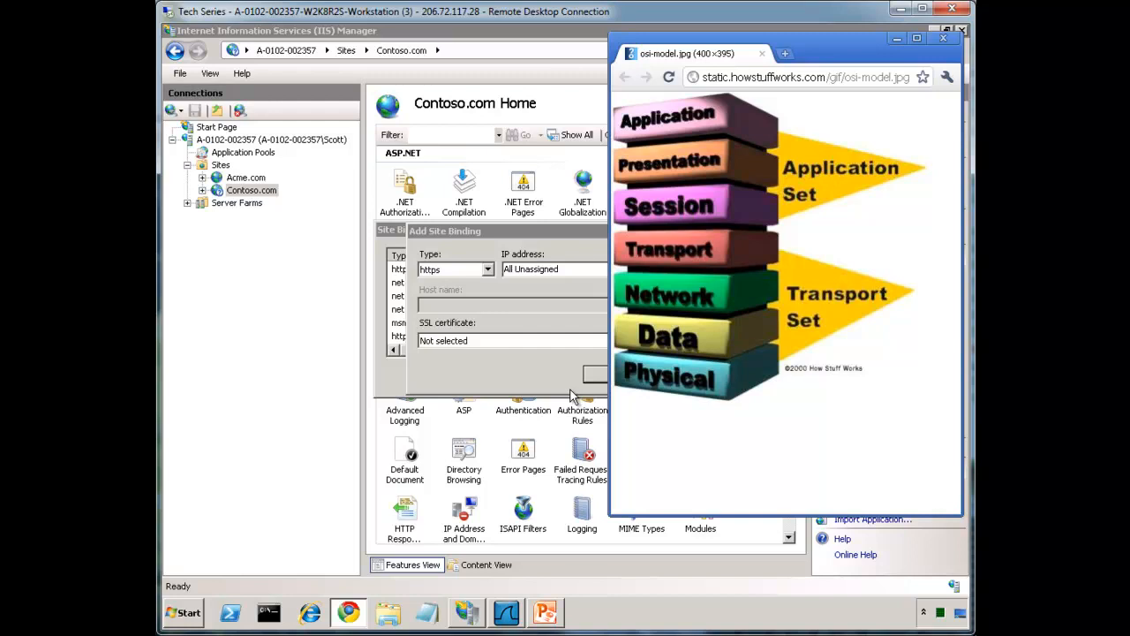
{"action": "mouse_move", "coordinate": [693, 274]}
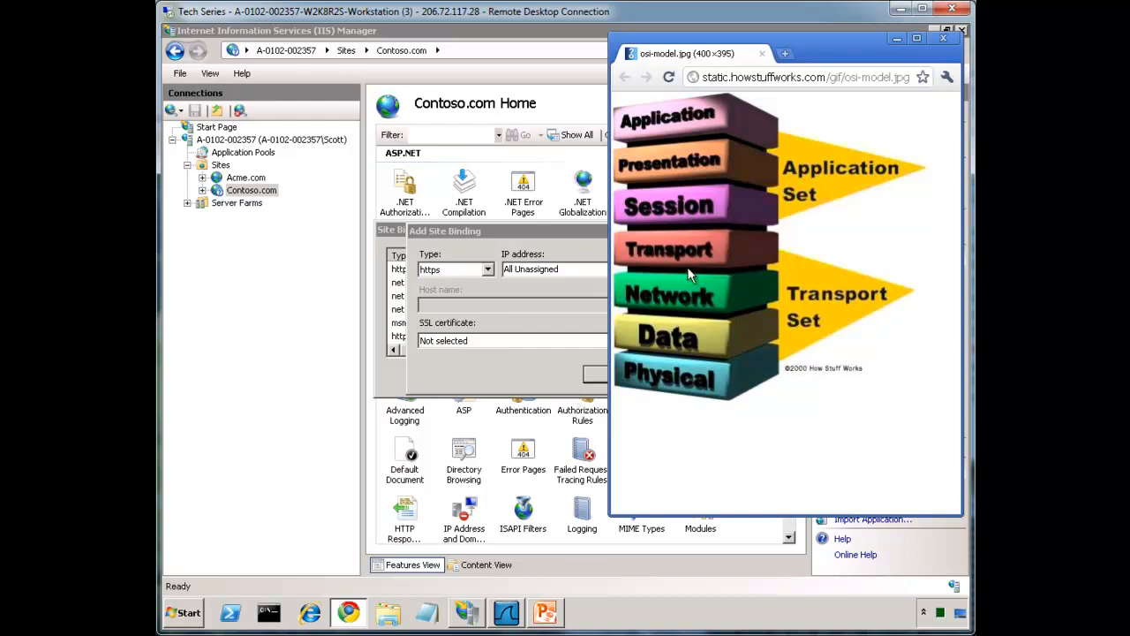
{"action": "mouse_move", "coordinate": [755, 325]}
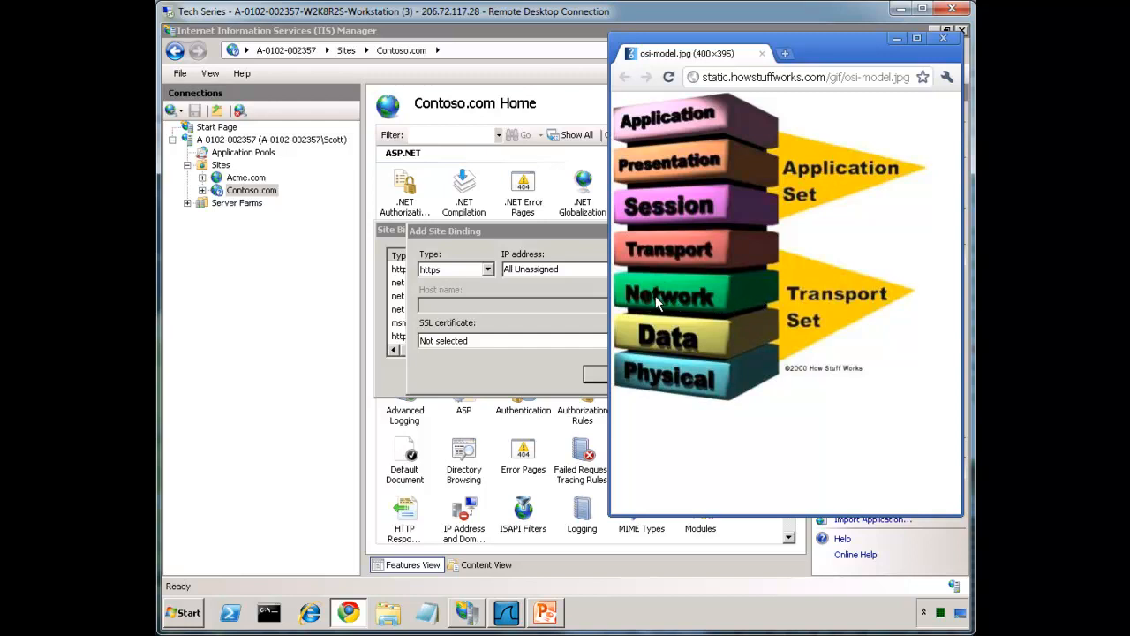
{"action": "mouse_move", "coordinate": [702, 303]}
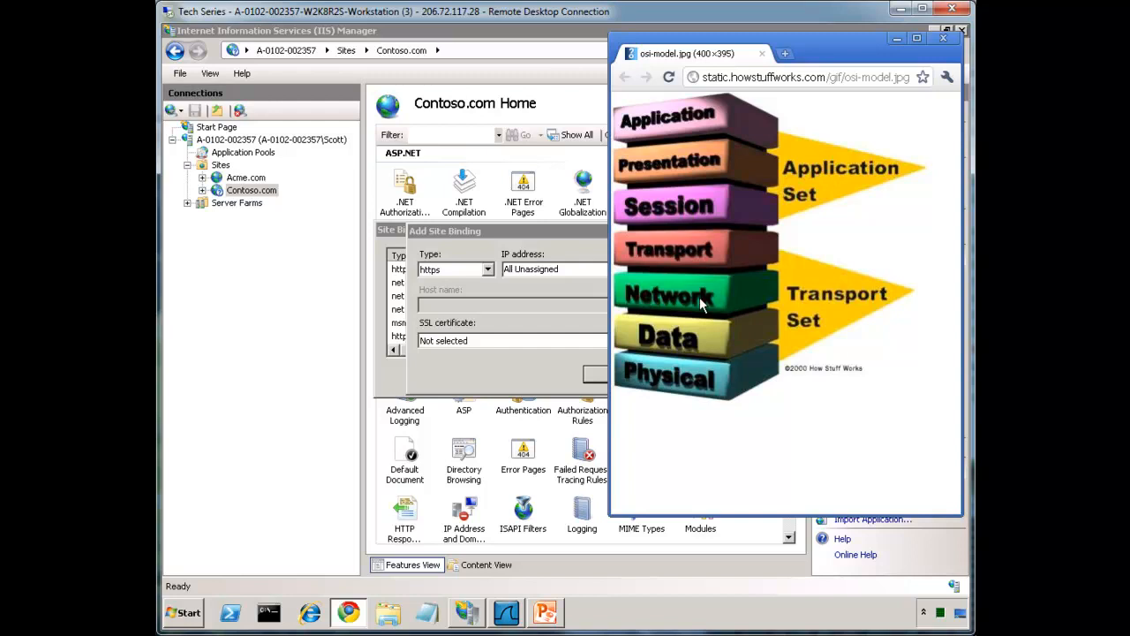
{"action": "left_click", "coordinate": [943, 39]}
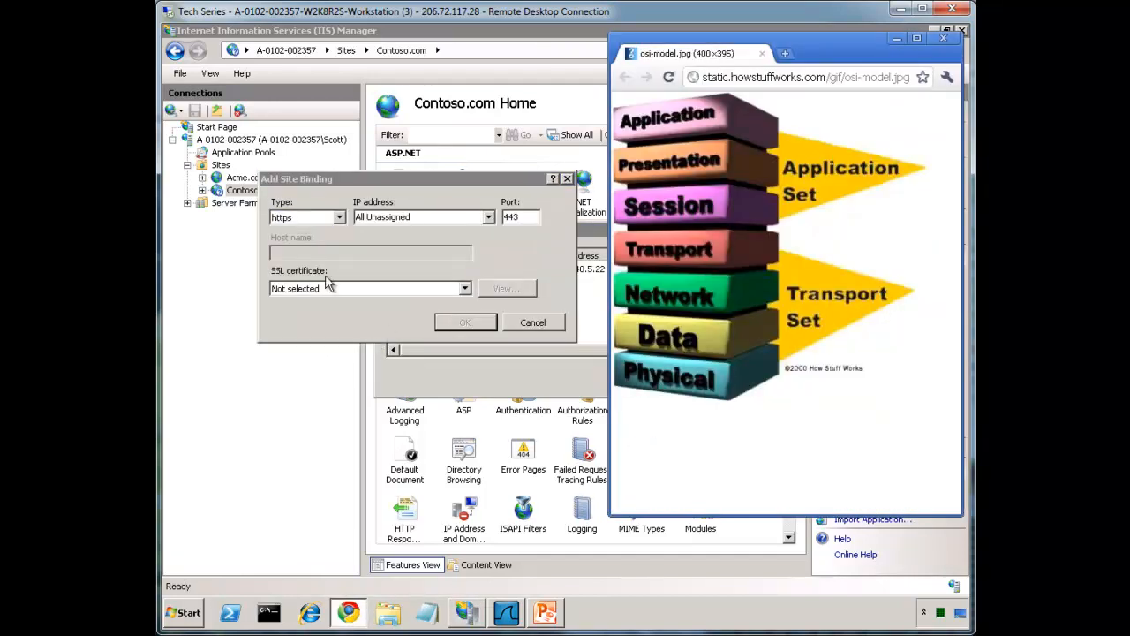
{"action": "mouse_move", "coordinate": [442, 208]}
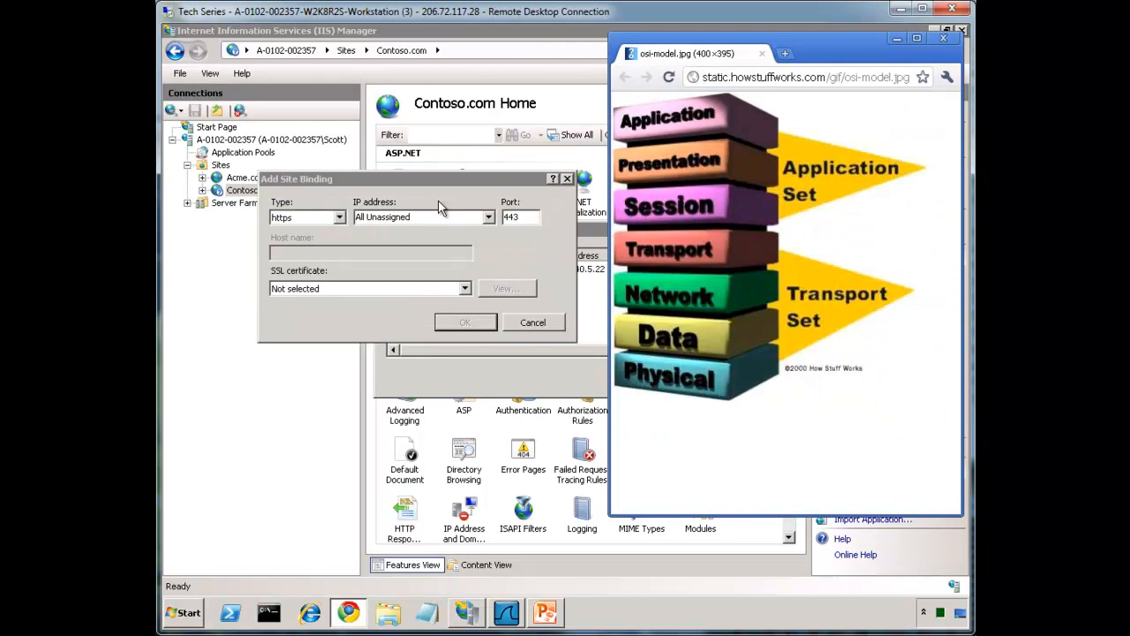
{"action": "mouse_move", "coordinate": [303, 251]}
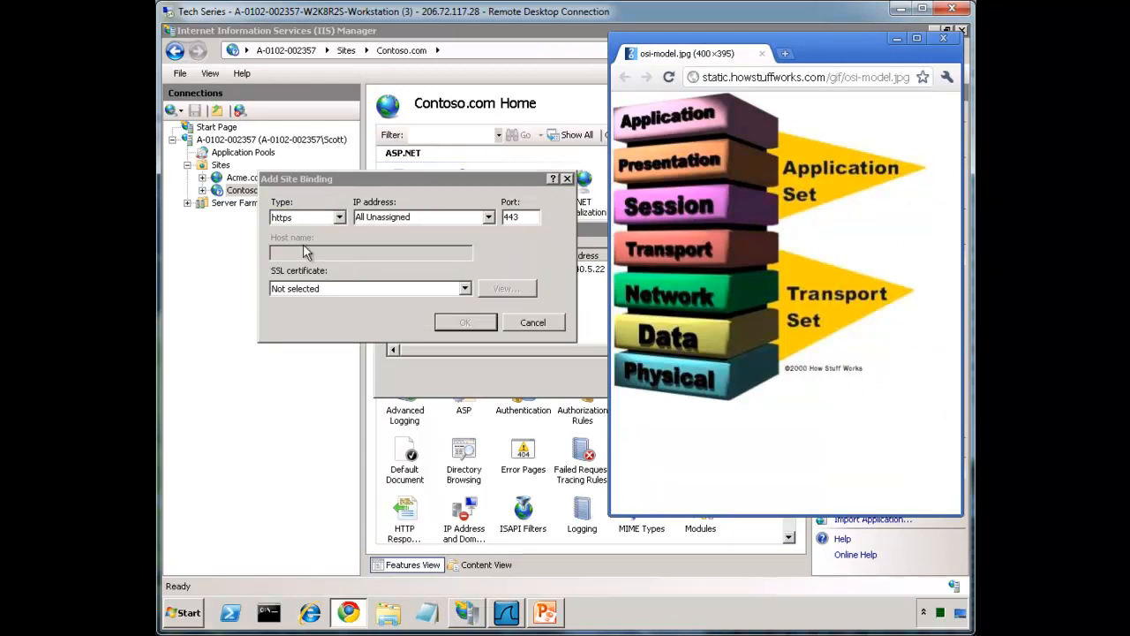
{"action": "mouse_move", "coordinate": [642, 318]}
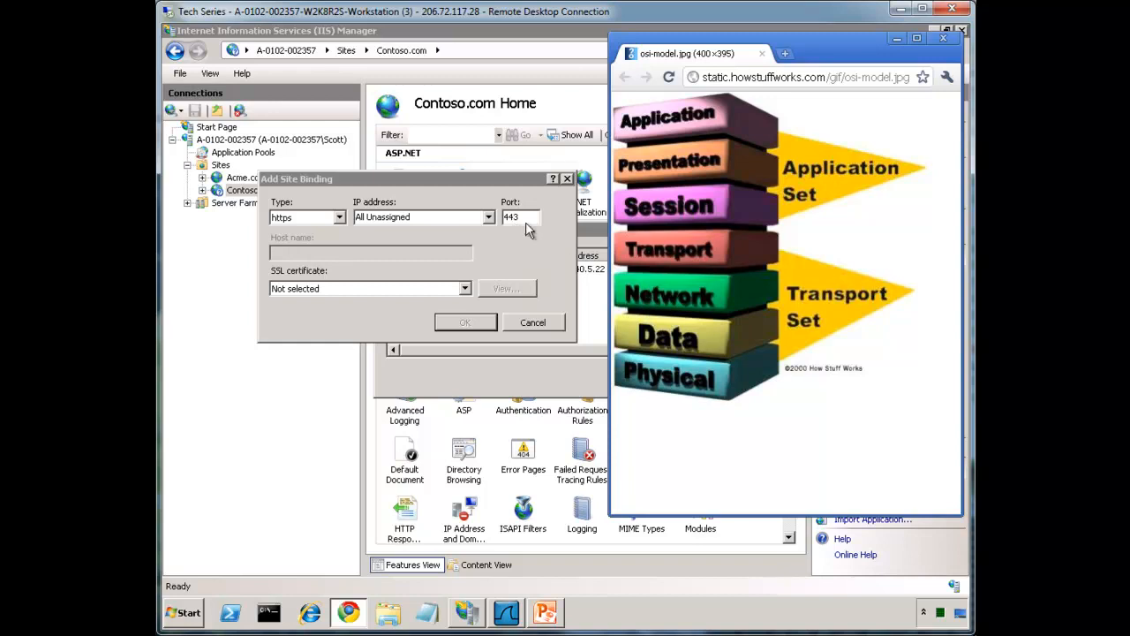
{"action": "mouse_move", "coordinate": [692, 254]}
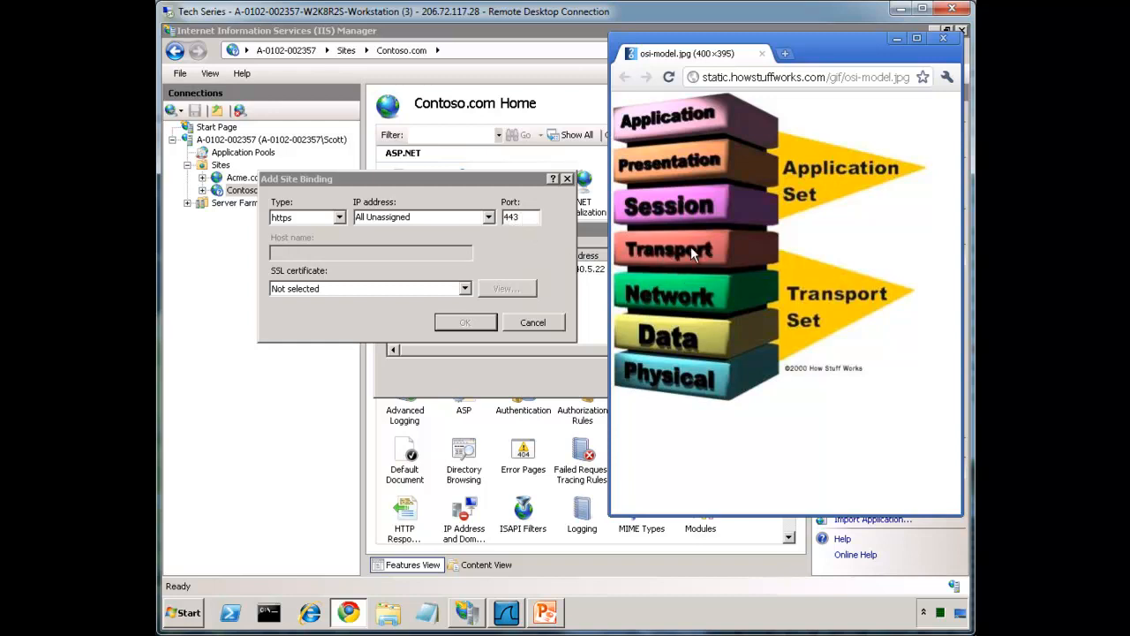
{"action": "mouse_move", "coordinate": [609, 275]}
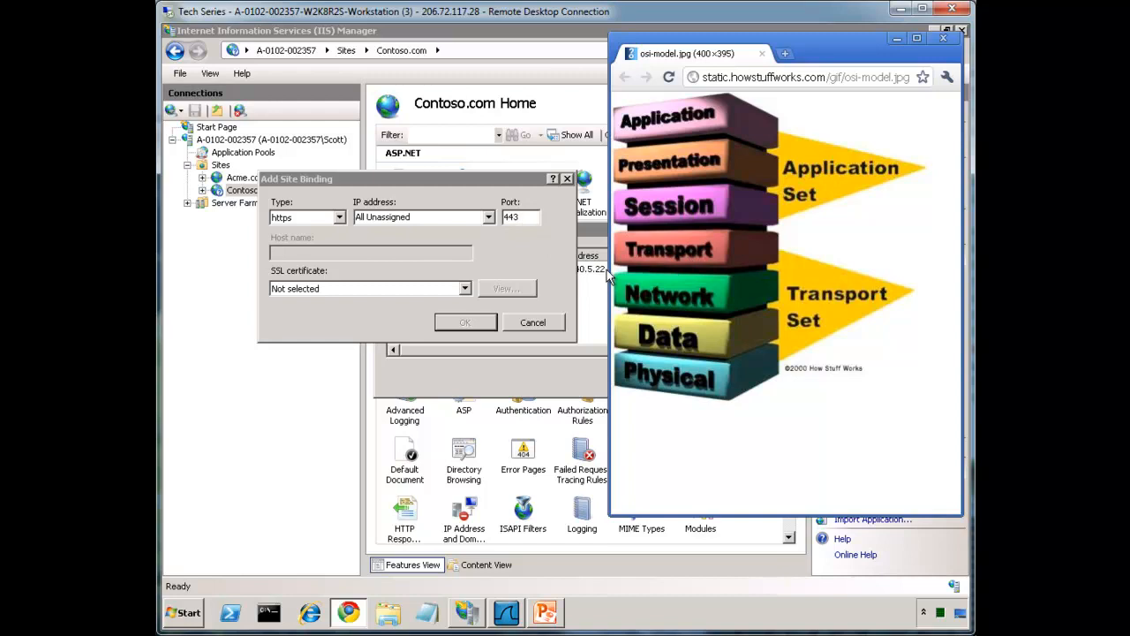
{"action": "mouse_move", "coordinate": [508, 281]}
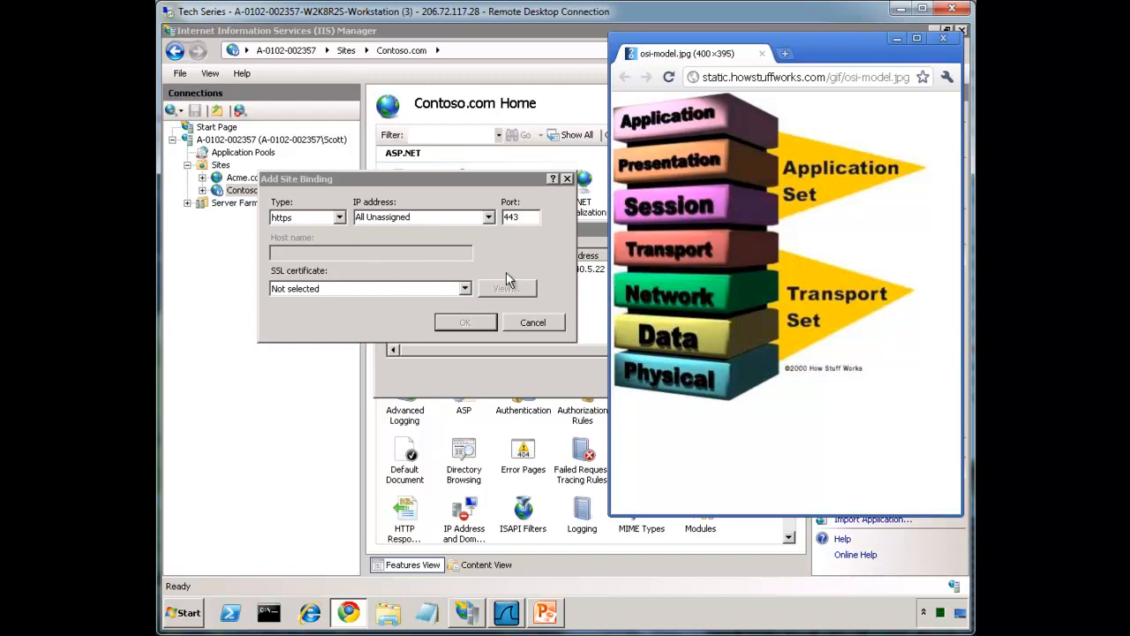
{"action": "mouse_move", "coordinate": [649, 133]}
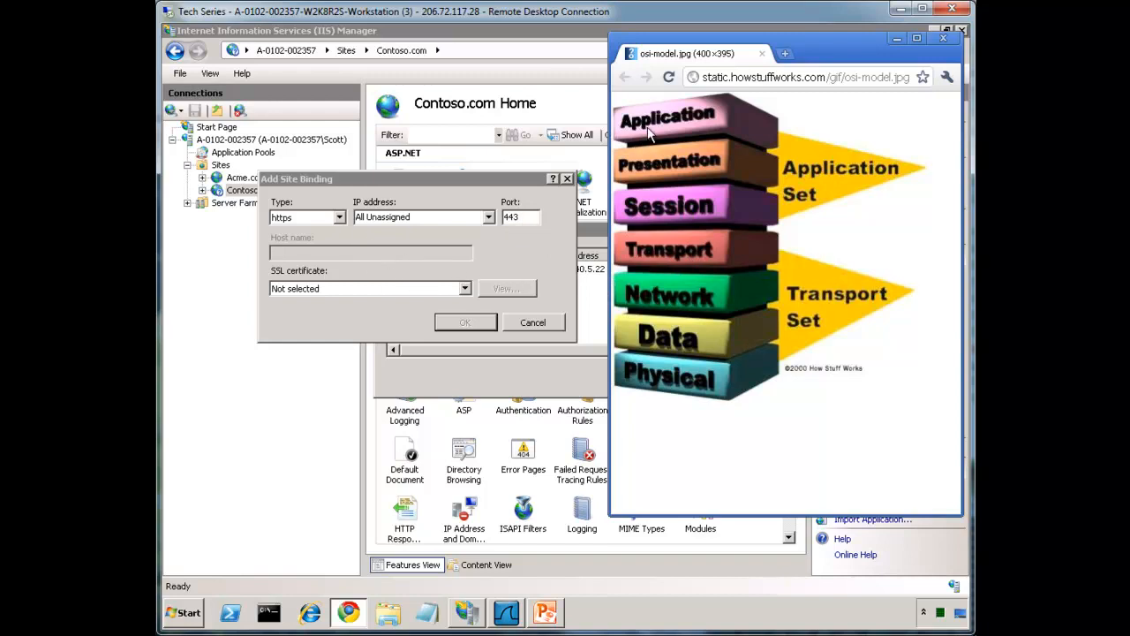
{"action": "mouse_move", "coordinate": [685, 120]}
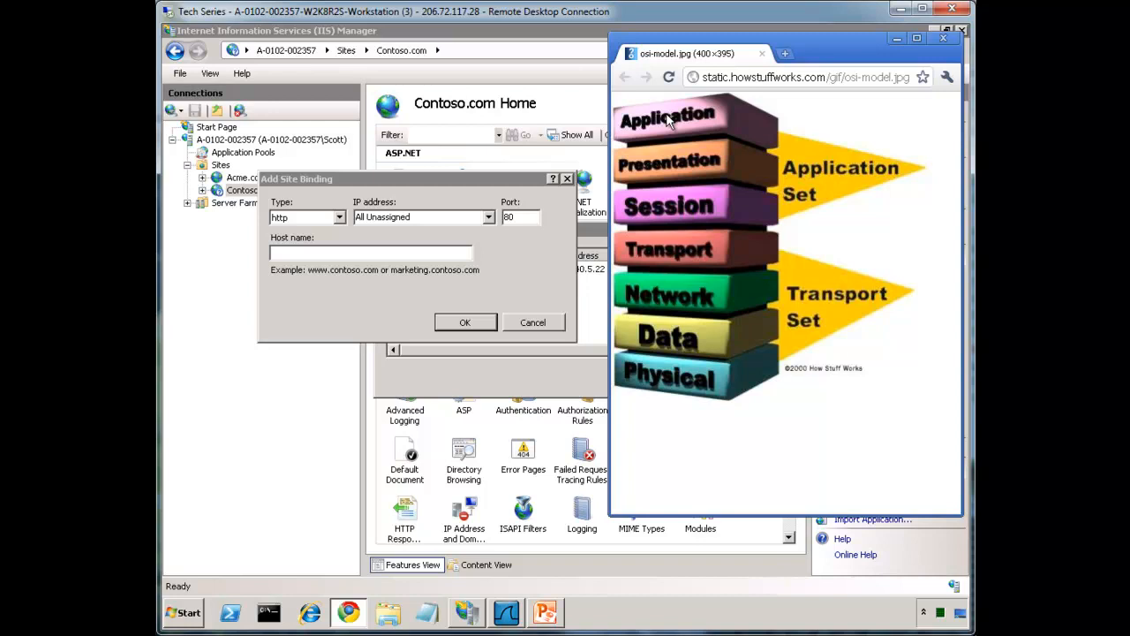
{"action": "mouse_move", "coordinate": [316, 74]}
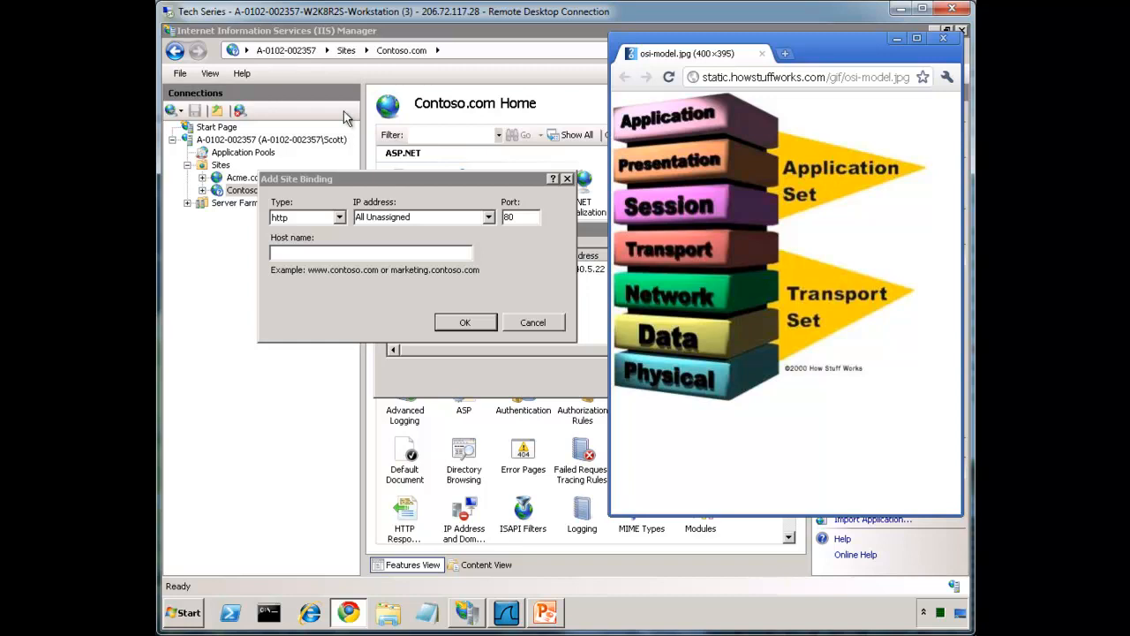
{"action": "mouse_move", "coordinate": [551, 618]}
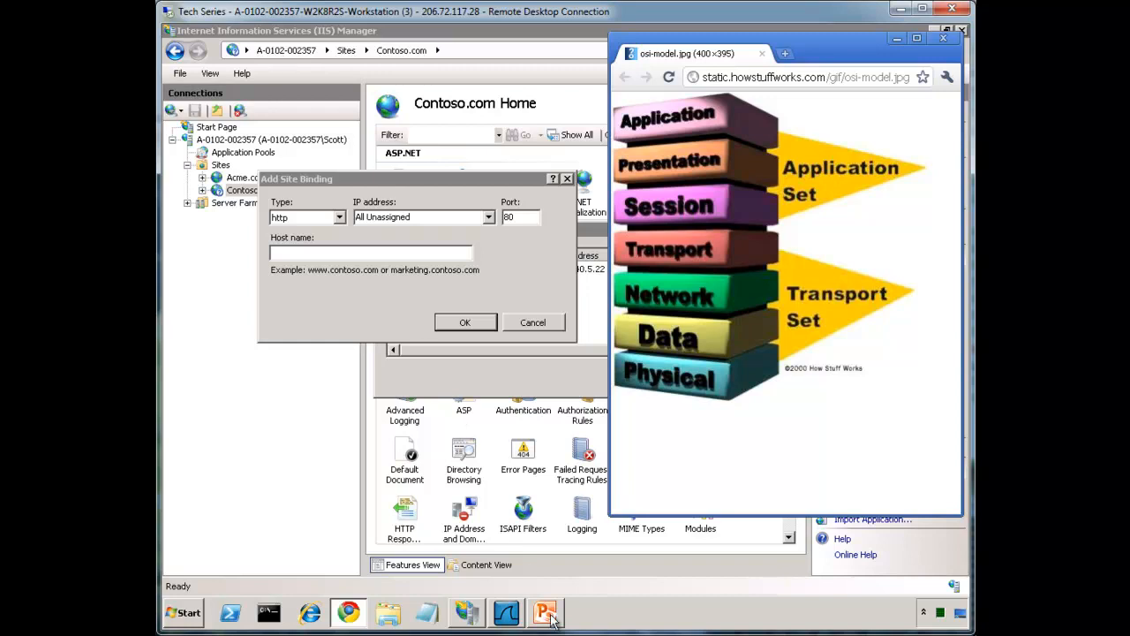
{"action": "left_click", "coordinate": [544, 611]}
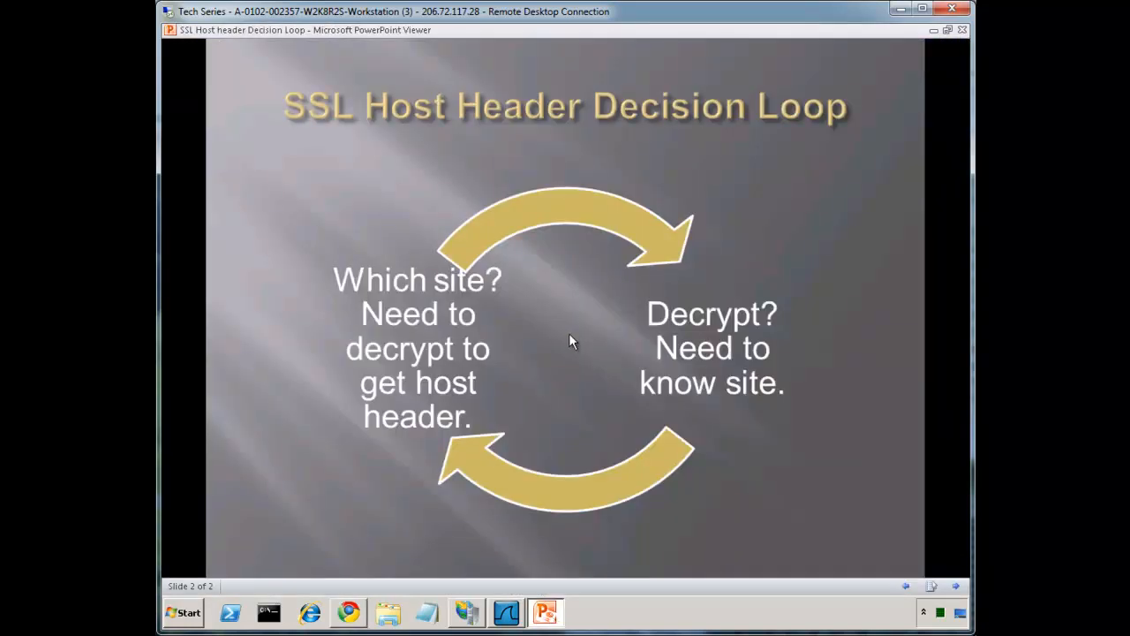
{"action": "mouse_move", "coordinate": [368, 223]}
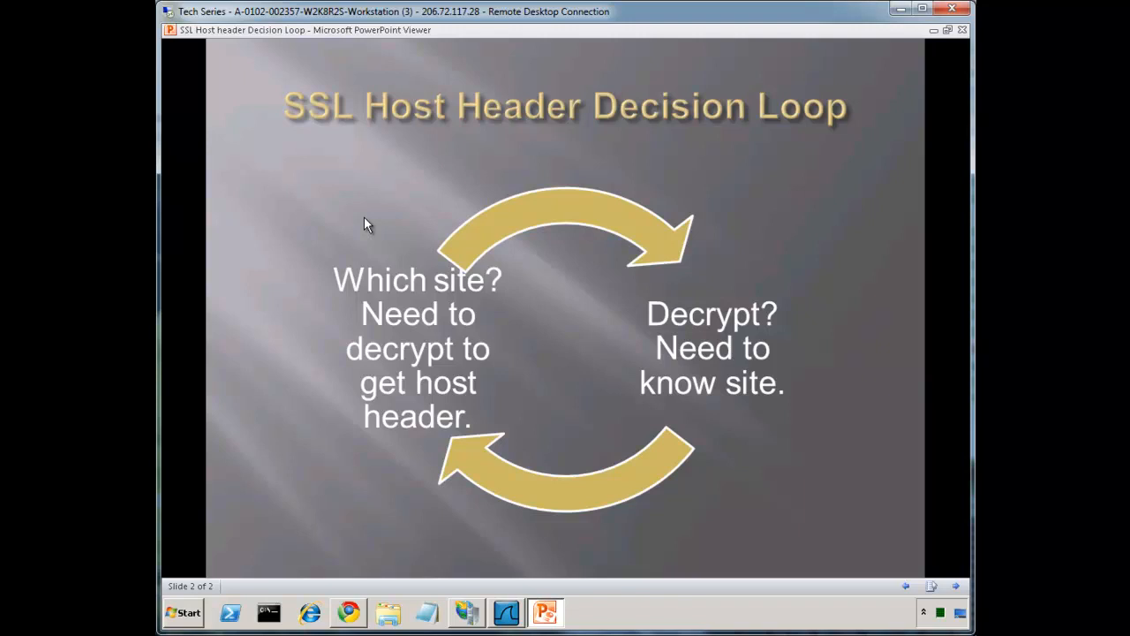
{"action": "mouse_move", "coordinate": [470, 444]}
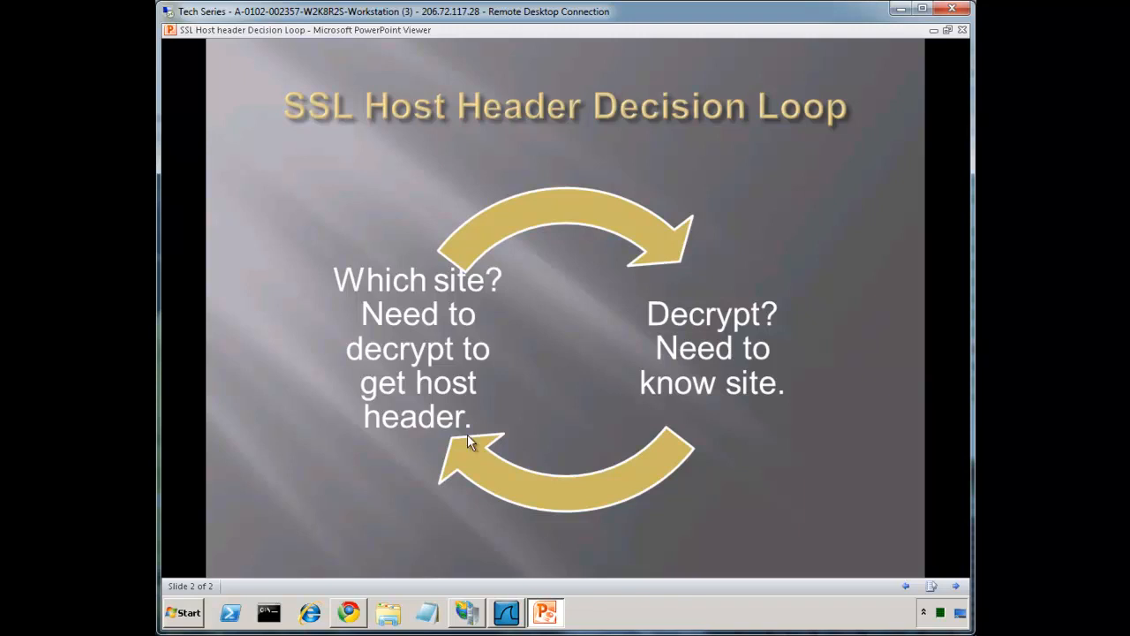
{"action": "mouse_move", "coordinate": [483, 448]}
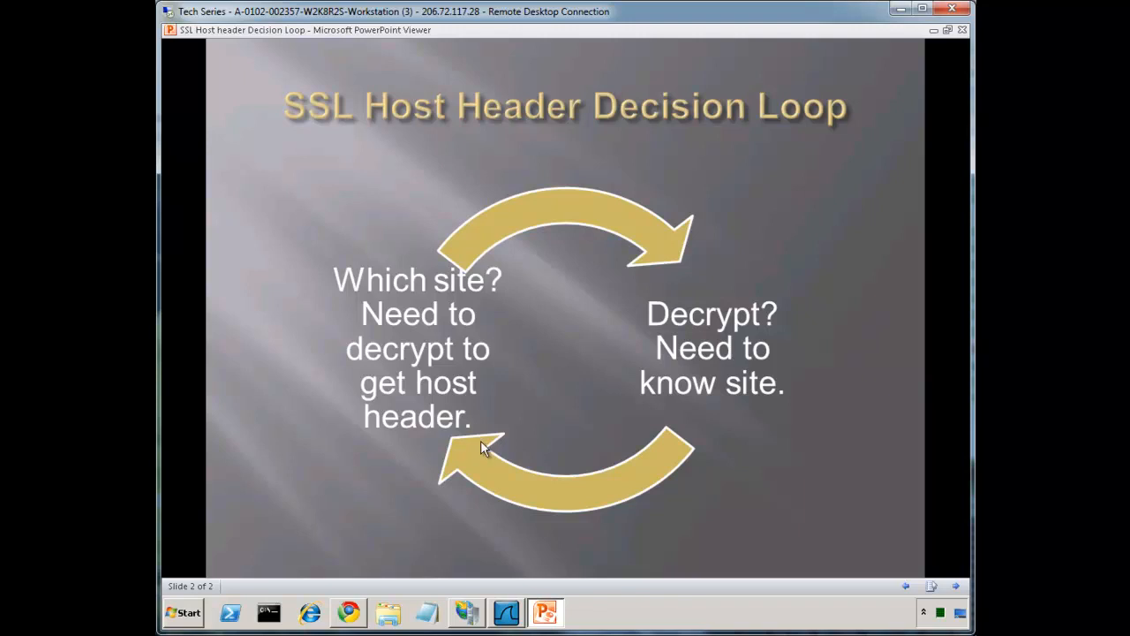
{"action": "mouse_move", "coordinate": [728, 322]}
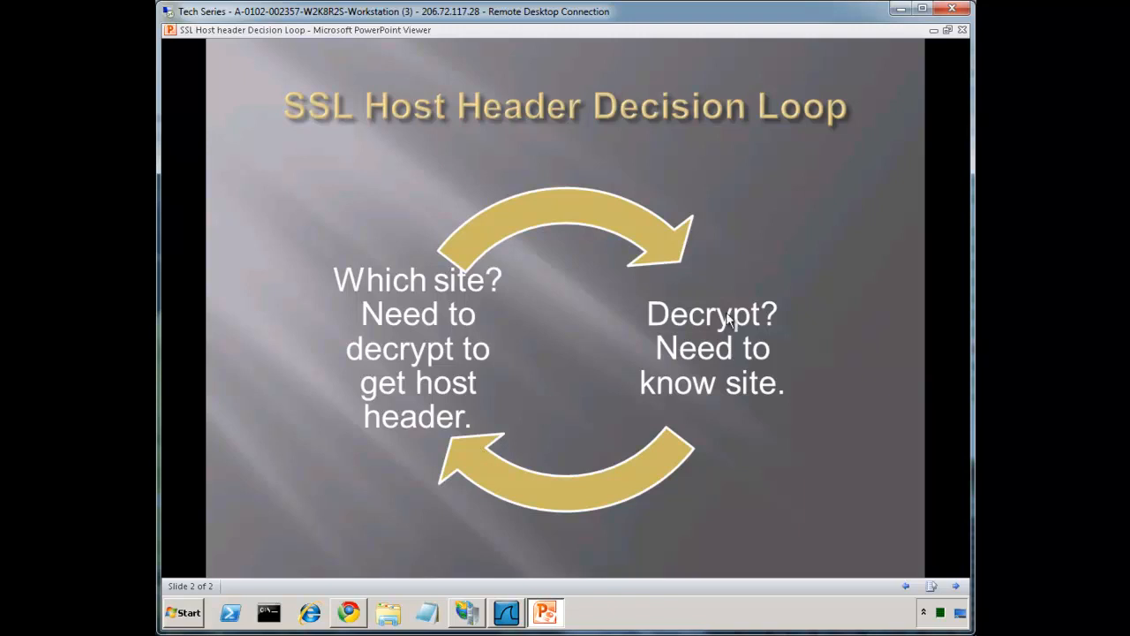
{"action": "mouse_move", "coordinate": [781, 325]}
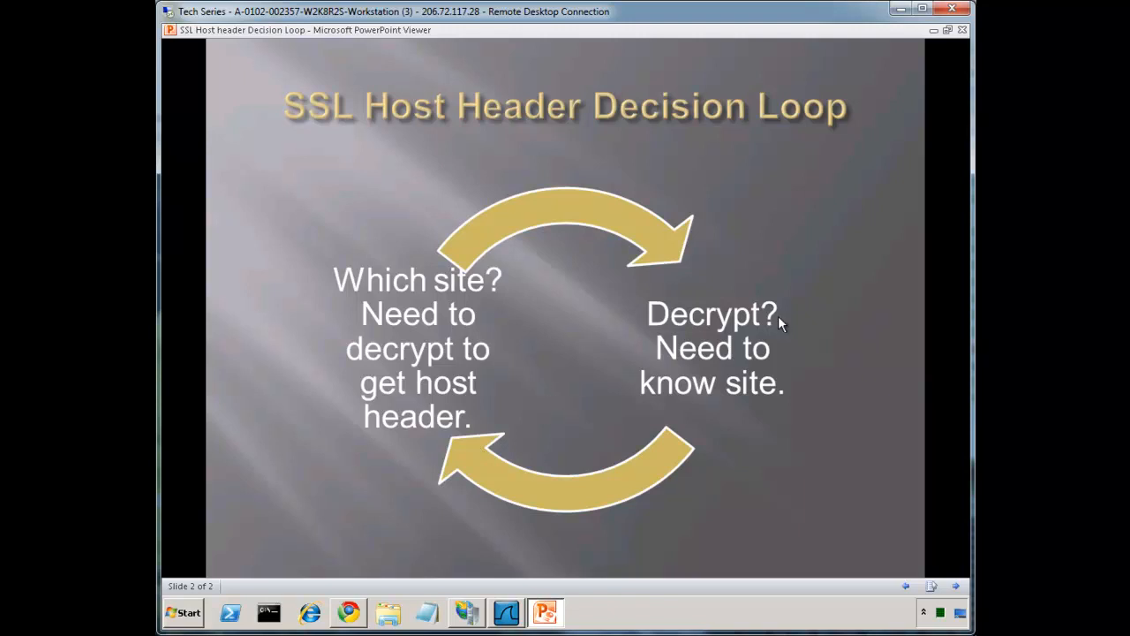
{"action": "mouse_move", "coordinate": [786, 369]}
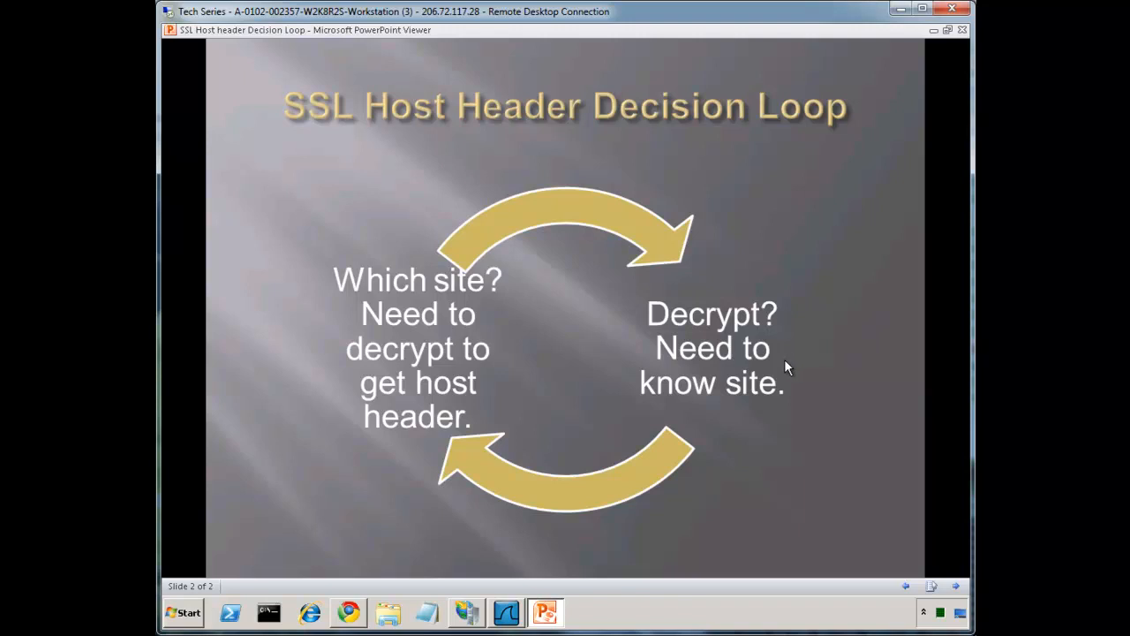
{"action": "mouse_move", "coordinate": [724, 378]}
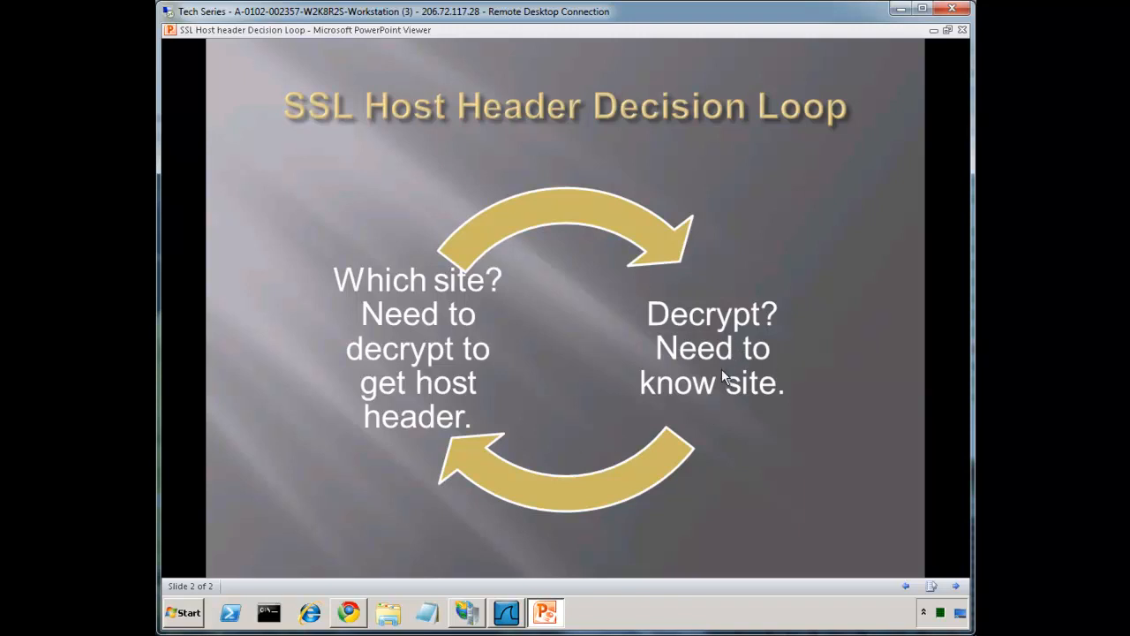
{"action": "mouse_move", "coordinate": [565, 431]}
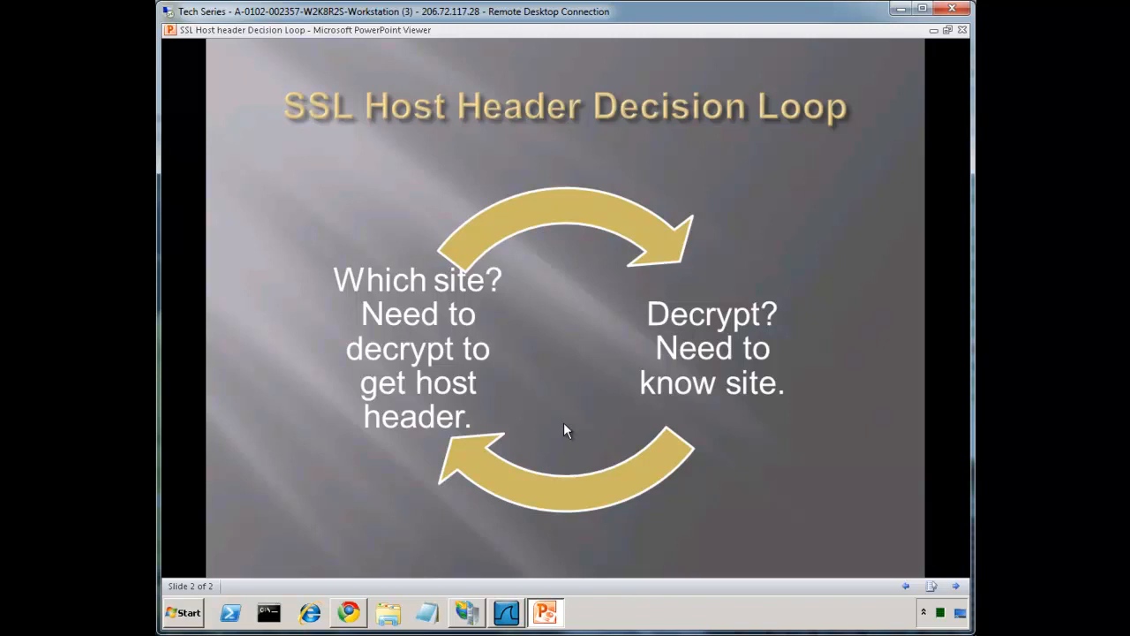
{"action": "mouse_move", "coordinate": [450, 346]}
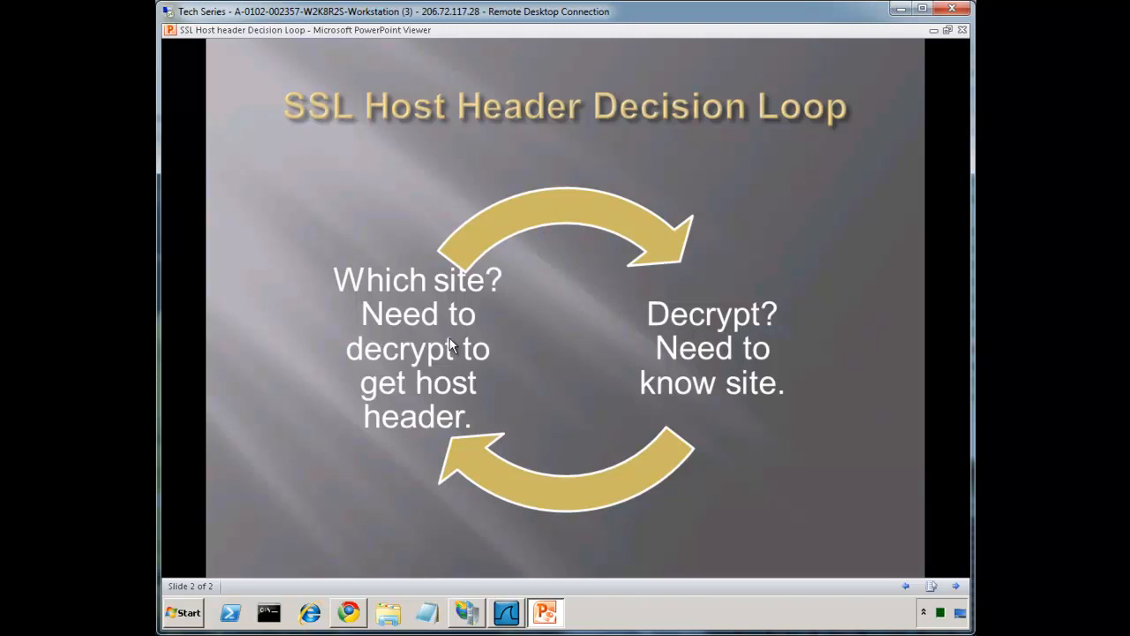
{"action": "mouse_move", "coordinate": [445, 357]}
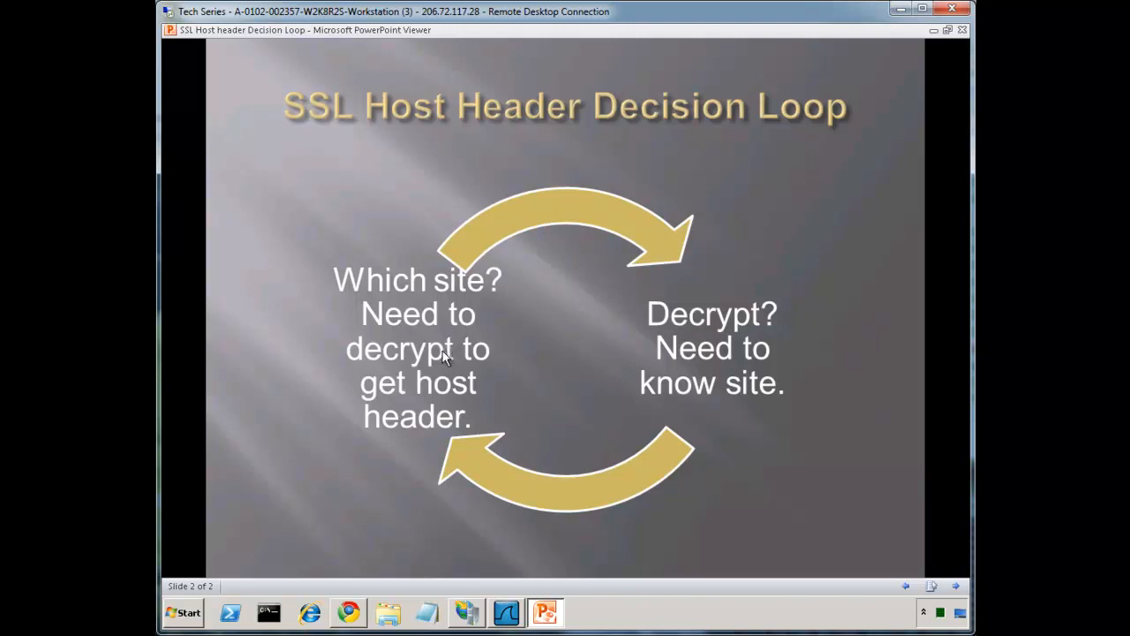
{"action": "mouse_move", "coordinate": [477, 512]}
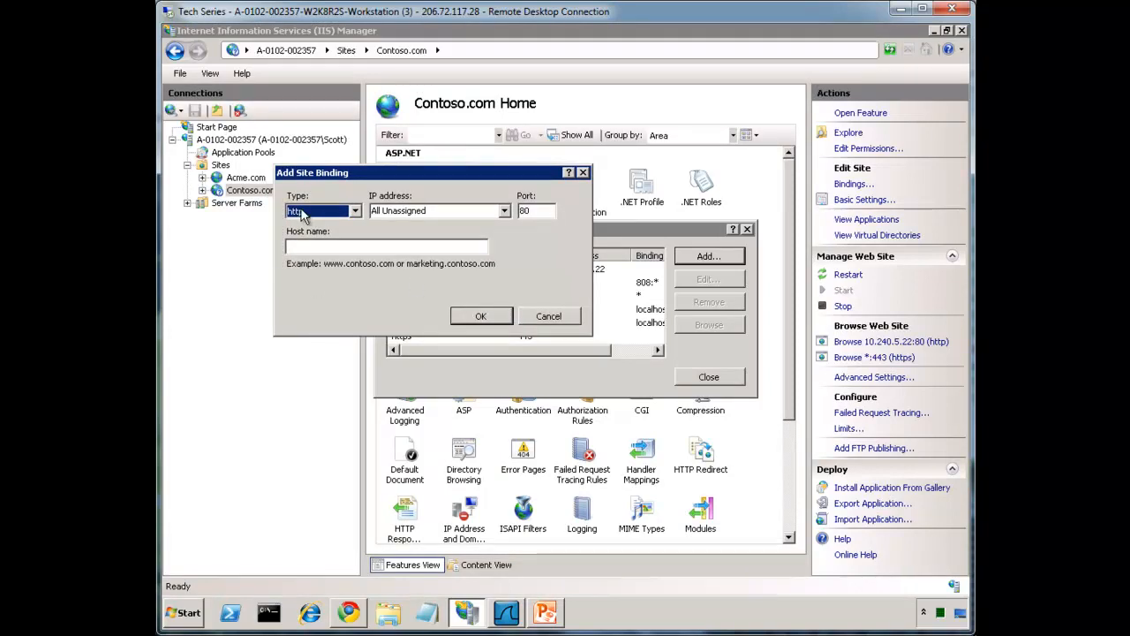
{"action": "mouse_move", "coordinate": [304, 216]}
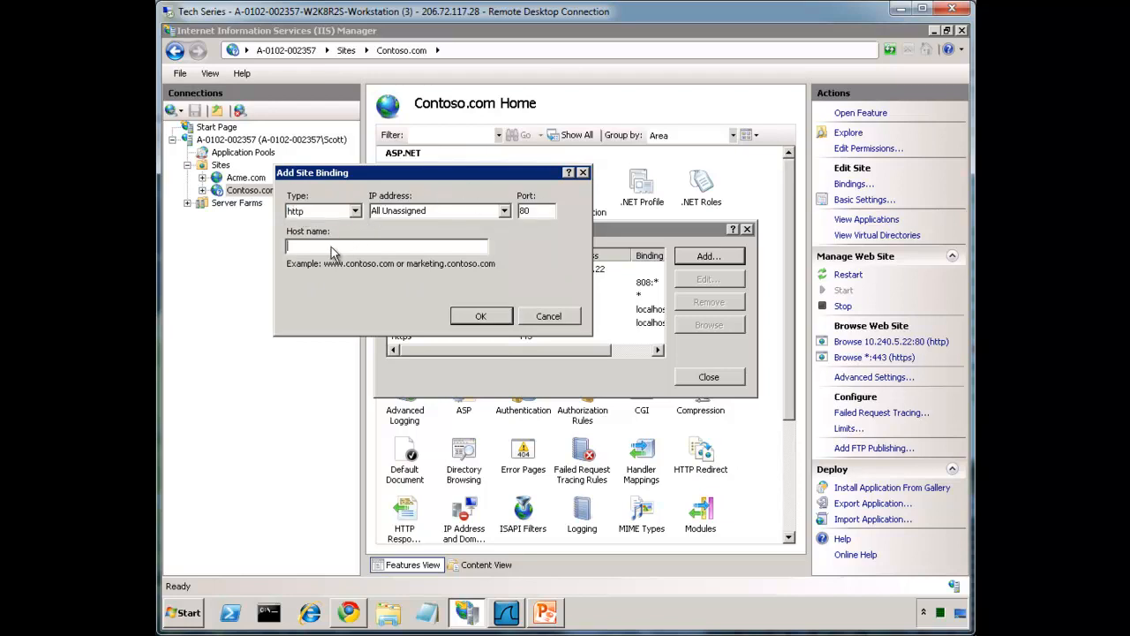
Step: Set the new binding's type to https on port 443, greying out the Host name box
{"action": "left_click", "coordinate": [354, 210]}
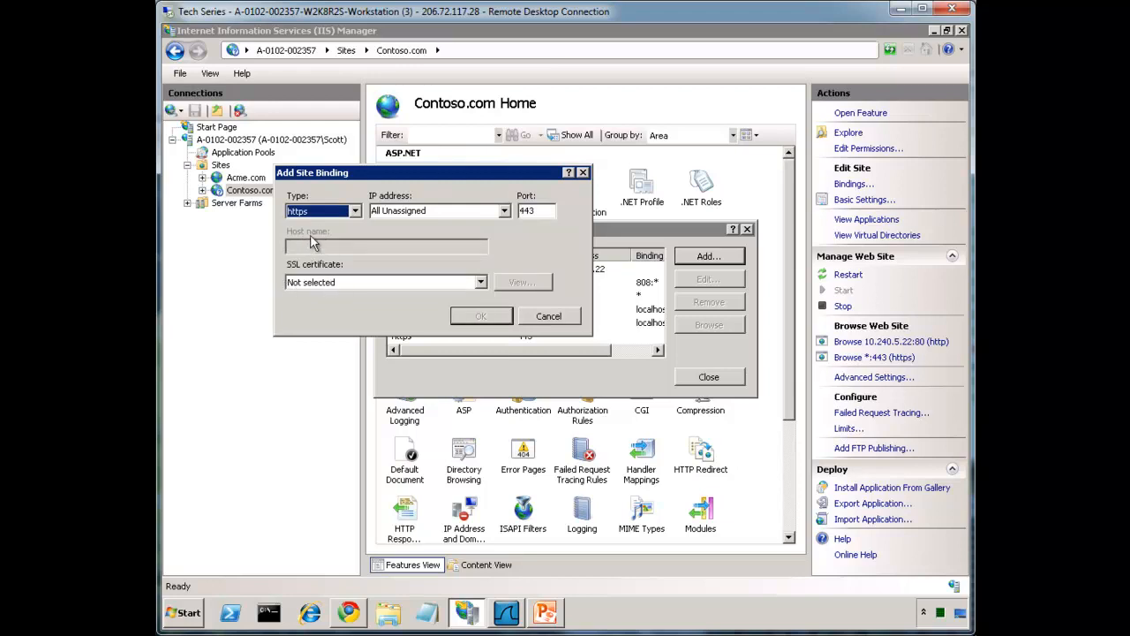
{"action": "mouse_move", "coordinate": [339, 254]}
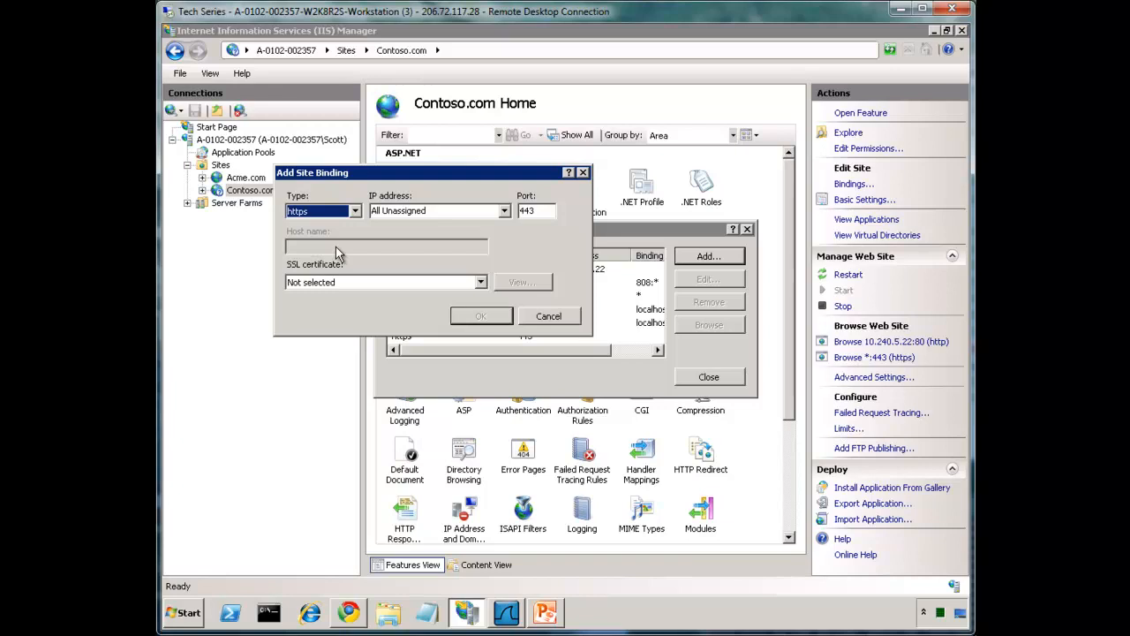
{"action": "mouse_move", "coordinate": [339, 258]}
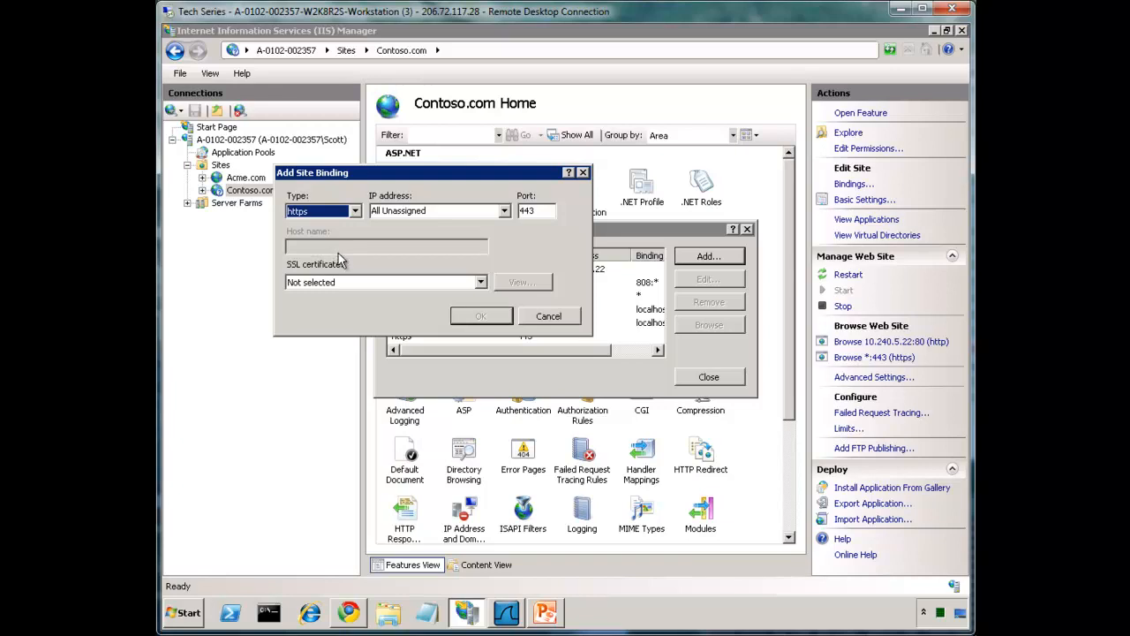
Step: Assign the https binding to IP address 10.240.5.22 instead of All Unassigned
{"action": "left_click", "coordinate": [504, 210]}
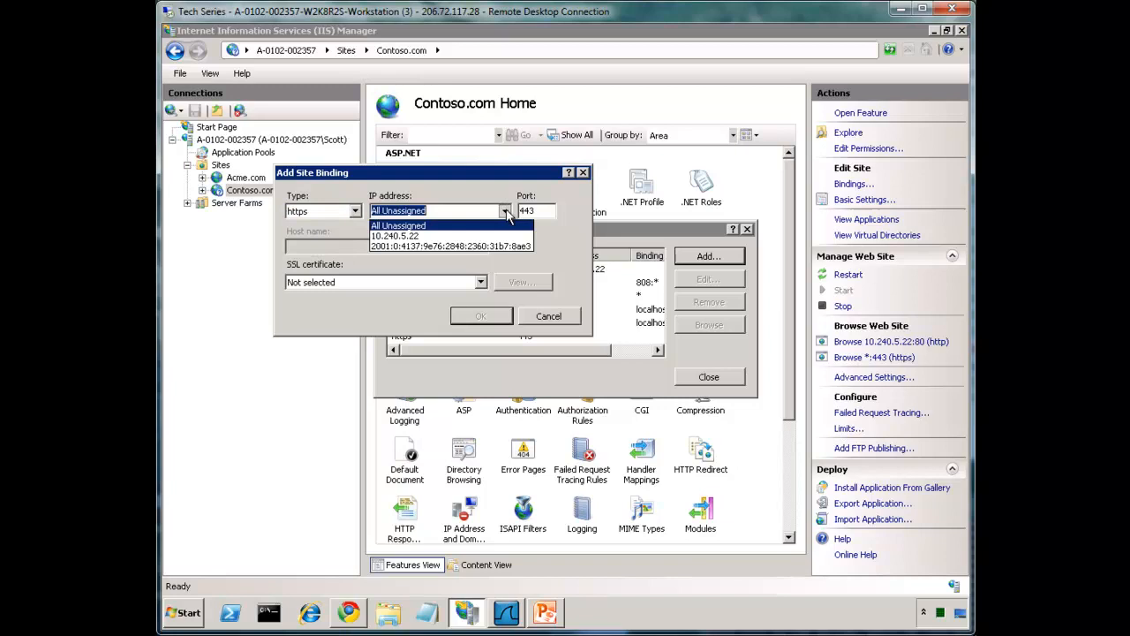
{"action": "left_click", "coordinate": [396, 237]}
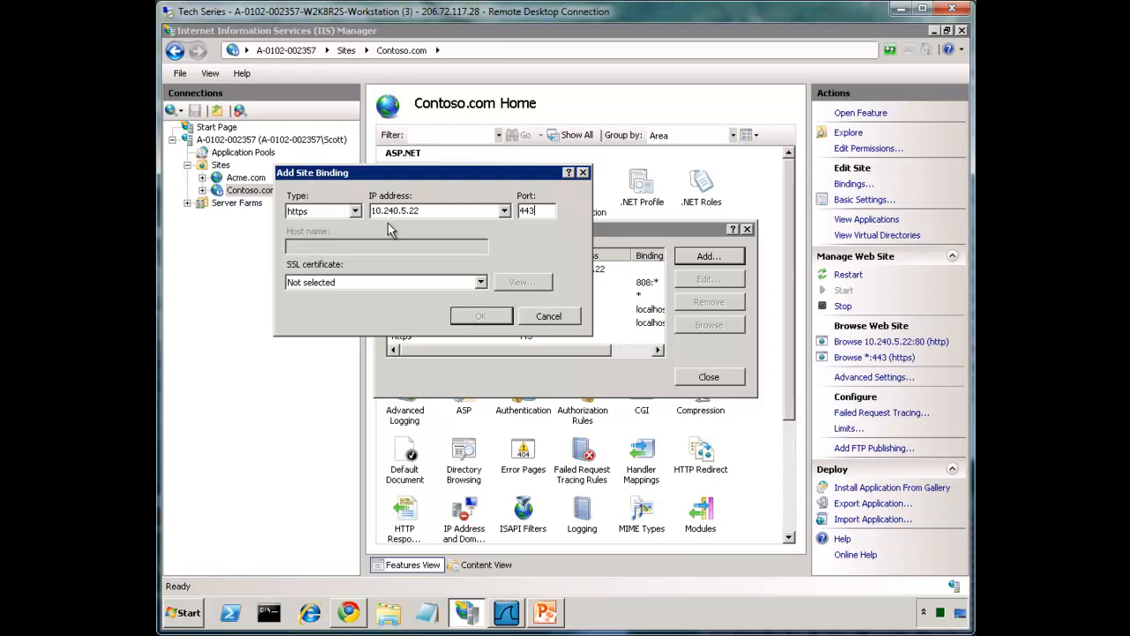
{"action": "mouse_move", "coordinate": [459, 203]}
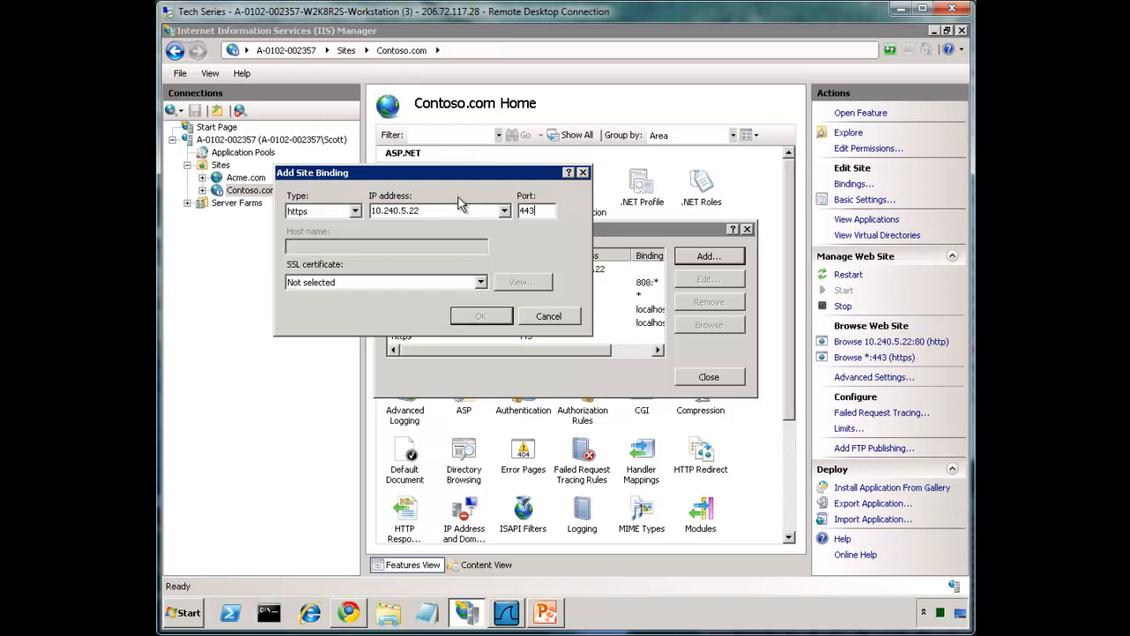
{"action": "mouse_move", "coordinate": [462, 205]}
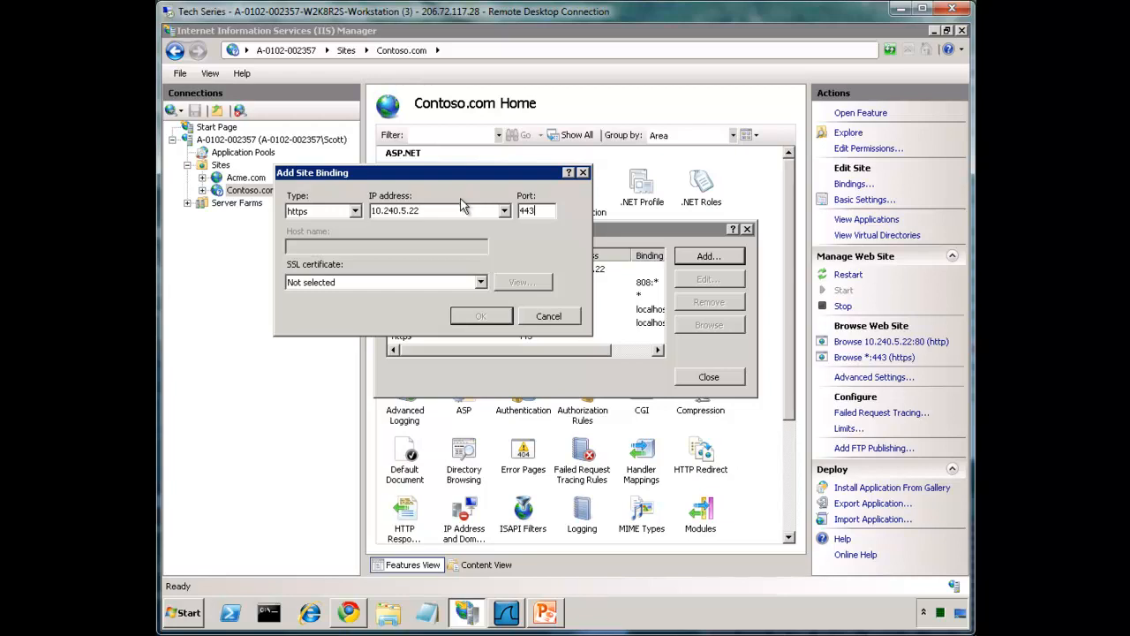
{"action": "mouse_move", "coordinate": [352, 257]}
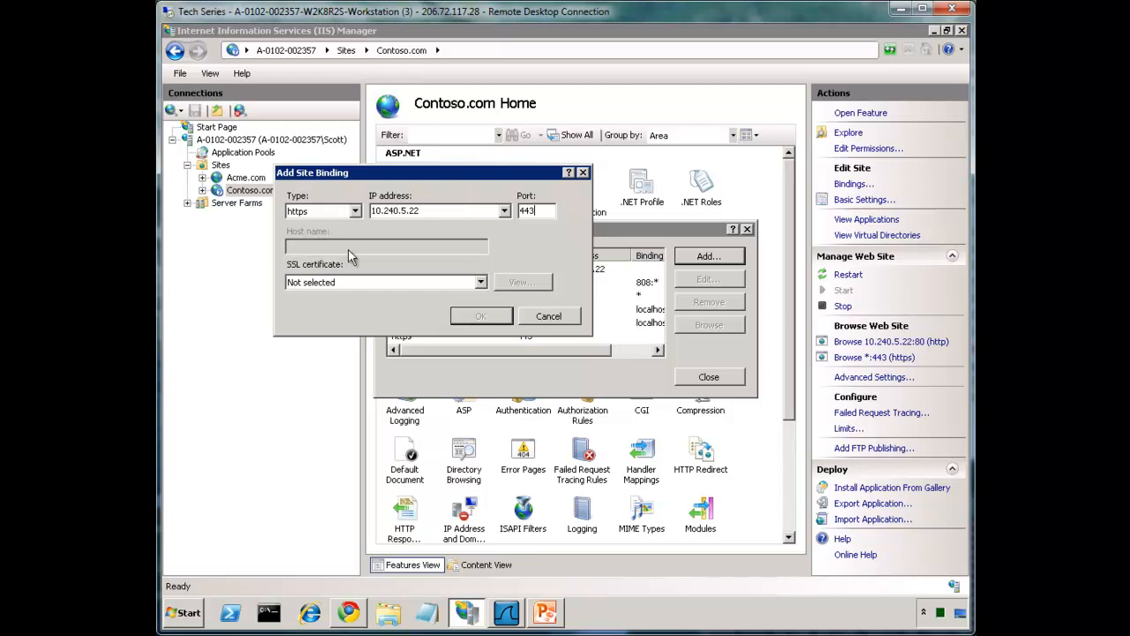
{"action": "mouse_move", "coordinate": [399, 247]}
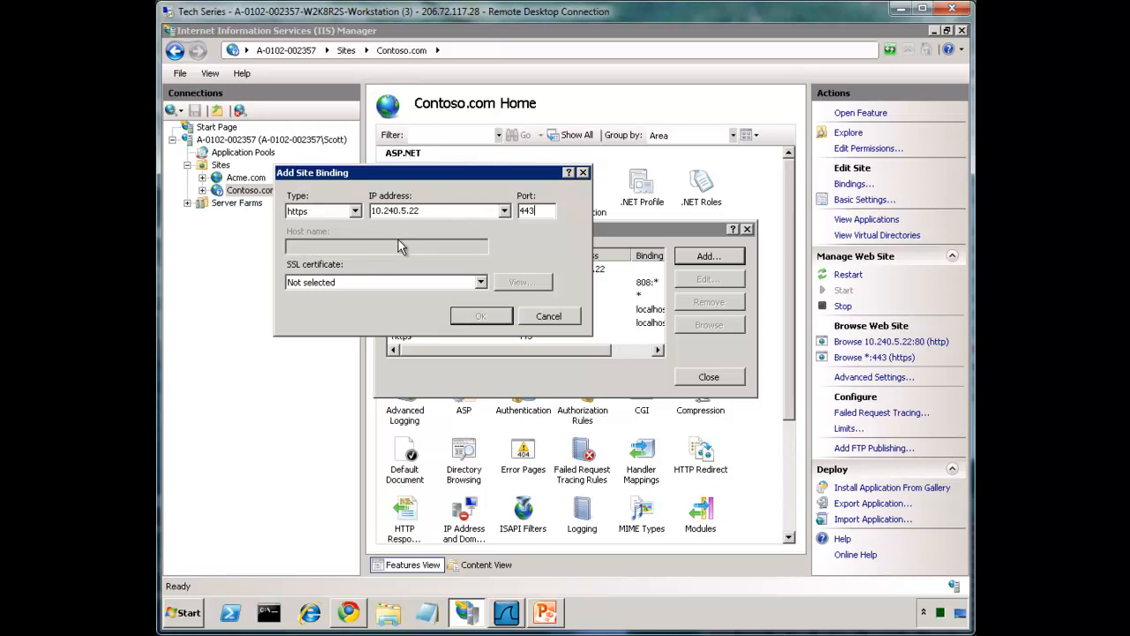
{"action": "mouse_move", "coordinate": [509, 611]}
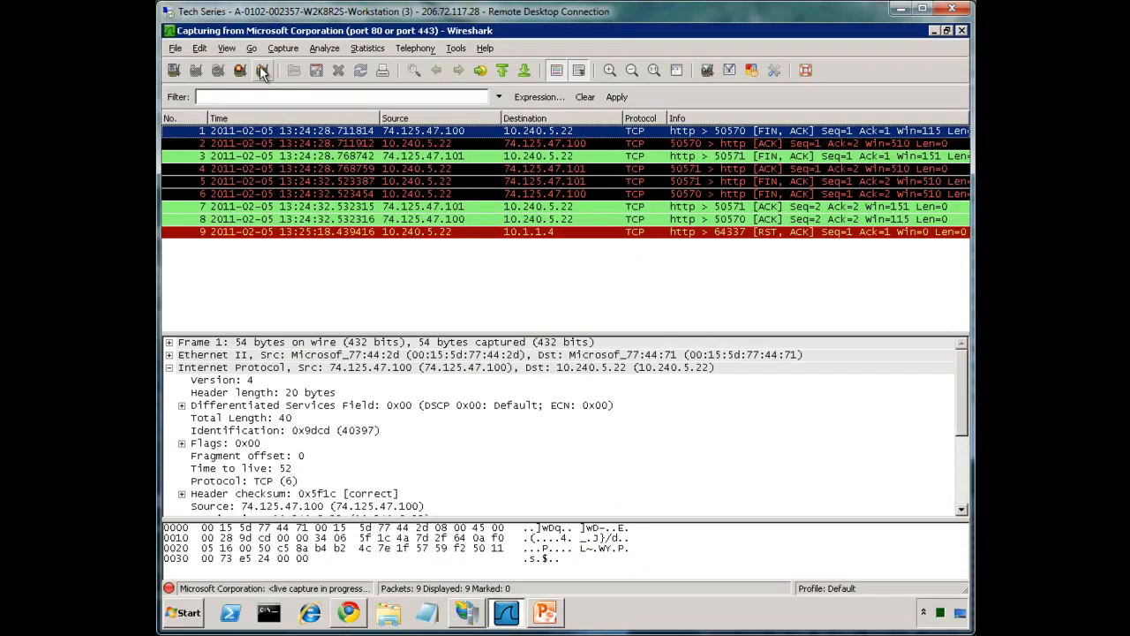
Step: Restart the Wireshark capture and record fresh HTTP traffic to 10.240.5.22 with GET /default.aspx
{"action": "left_click", "coordinate": [262, 71]}
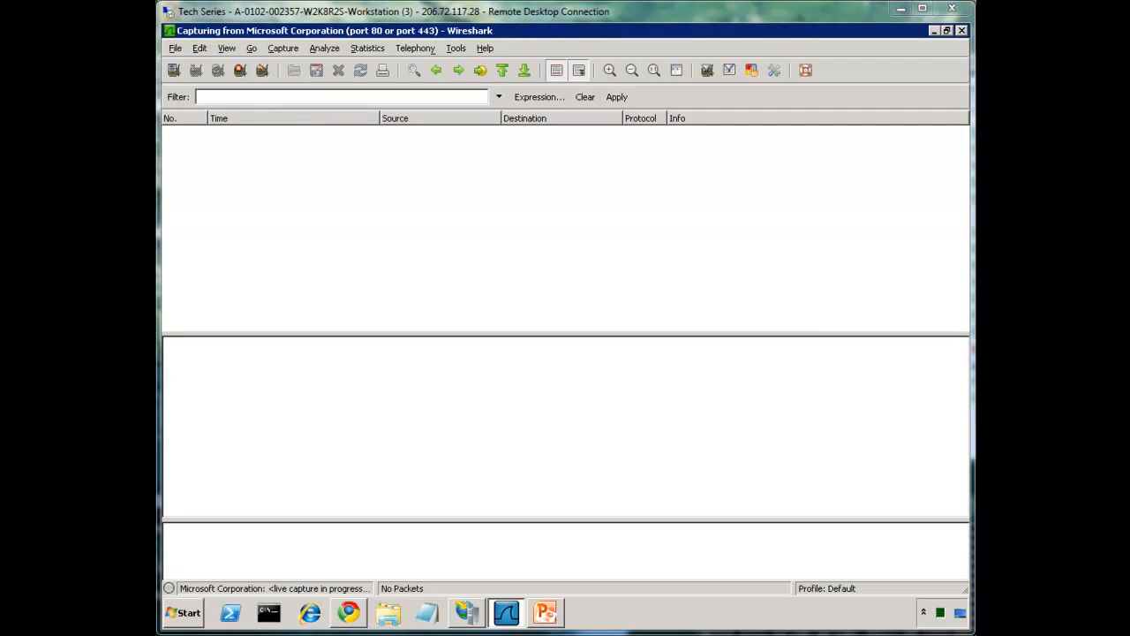
{"action": "mouse_move", "coordinate": [495, 196]}
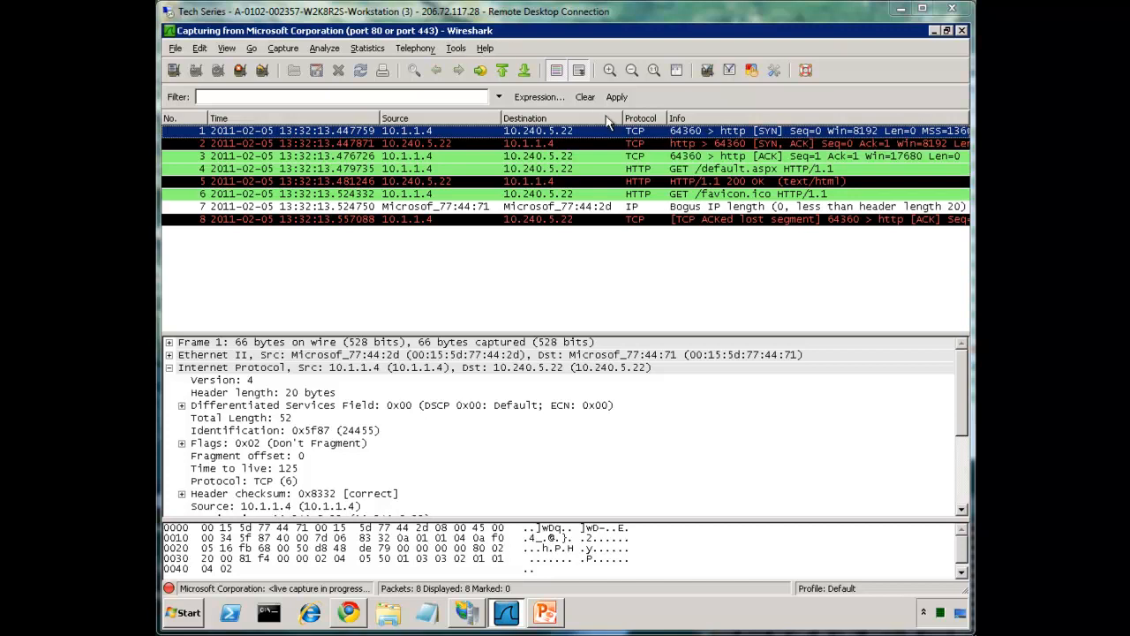
{"action": "mouse_move", "coordinate": [703, 137]}
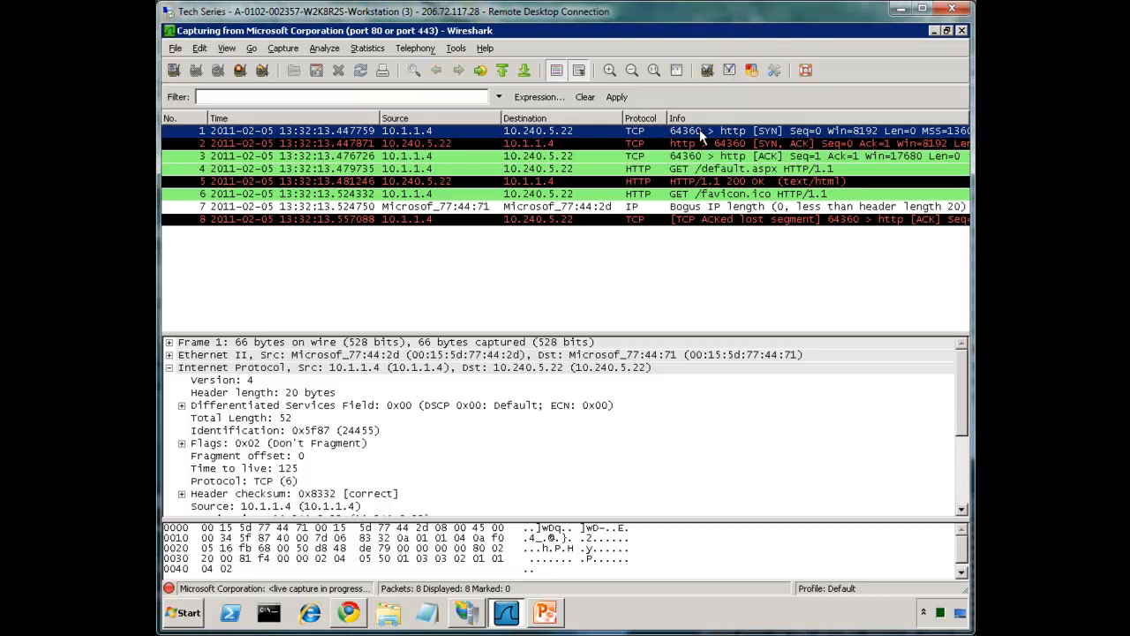
{"action": "left_click", "coordinate": [415, 142]}
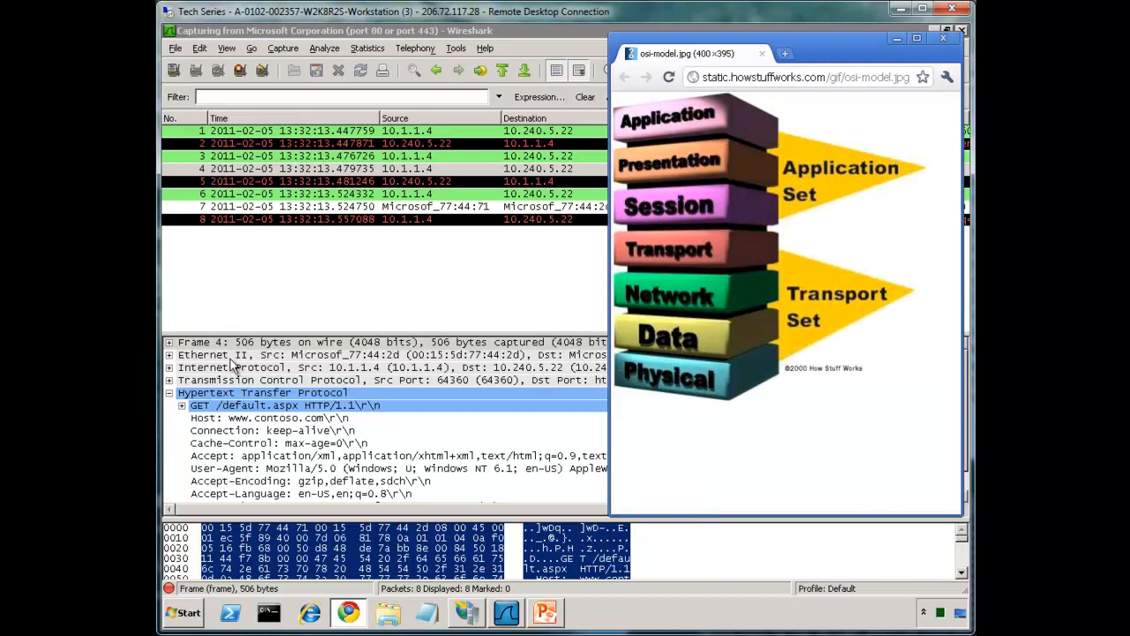
{"action": "mouse_move", "coordinate": [232, 364]}
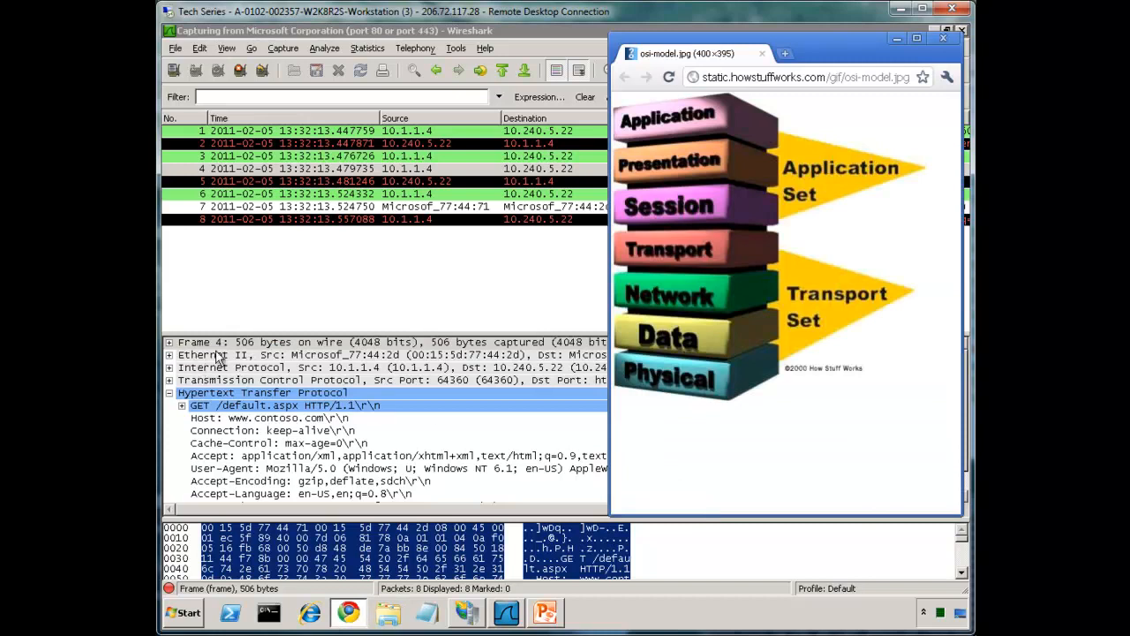
{"action": "mouse_move", "coordinate": [713, 344]}
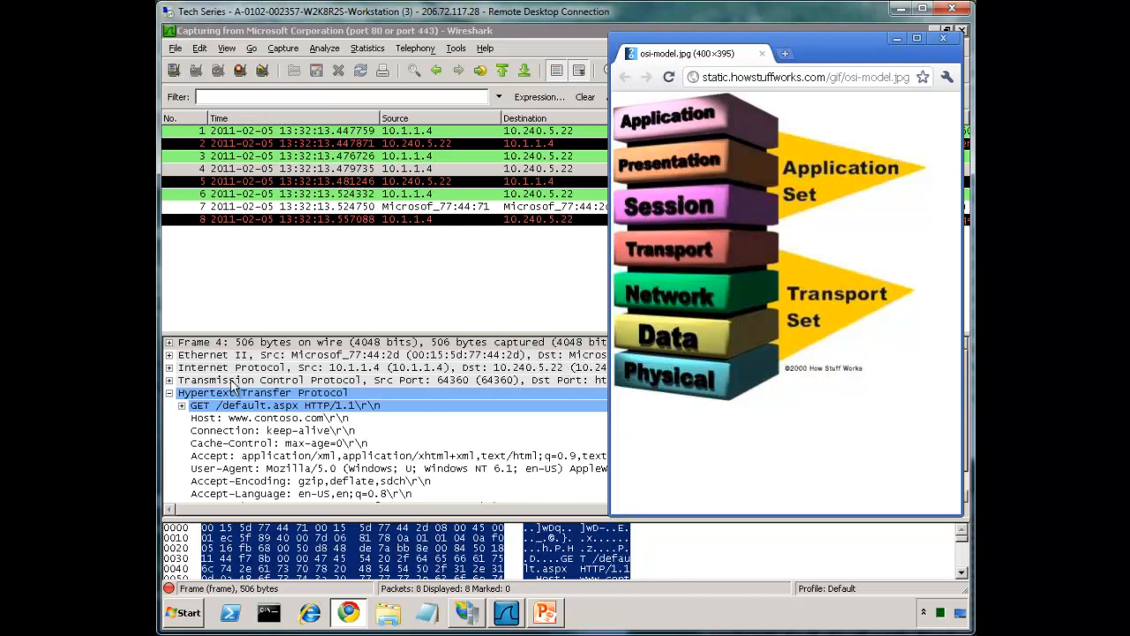
{"action": "mouse_move", "coordinate": [233, 369]}
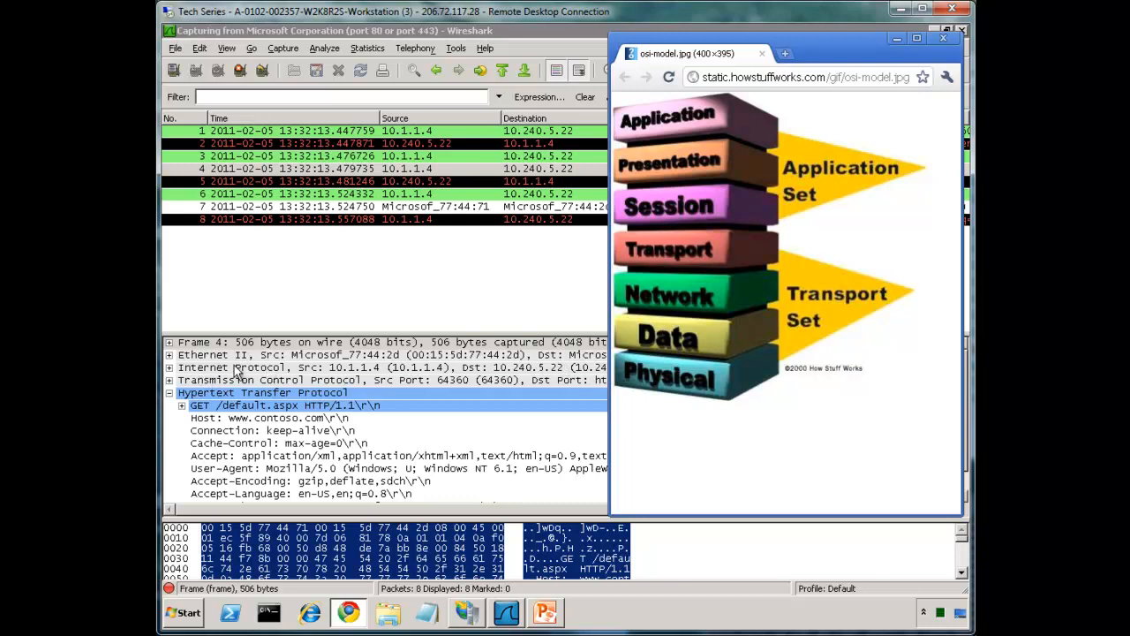
{"action": "mouse_move", "coordinate": [438, 362]}
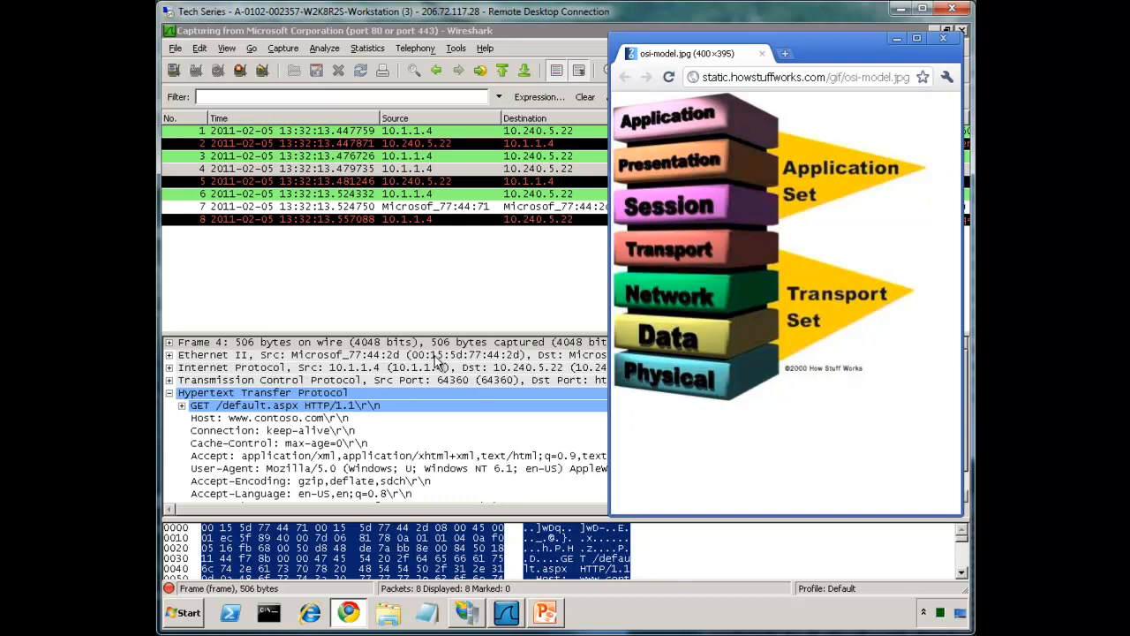
{"action": "mouse_move", "coordinate": [693, 304]}
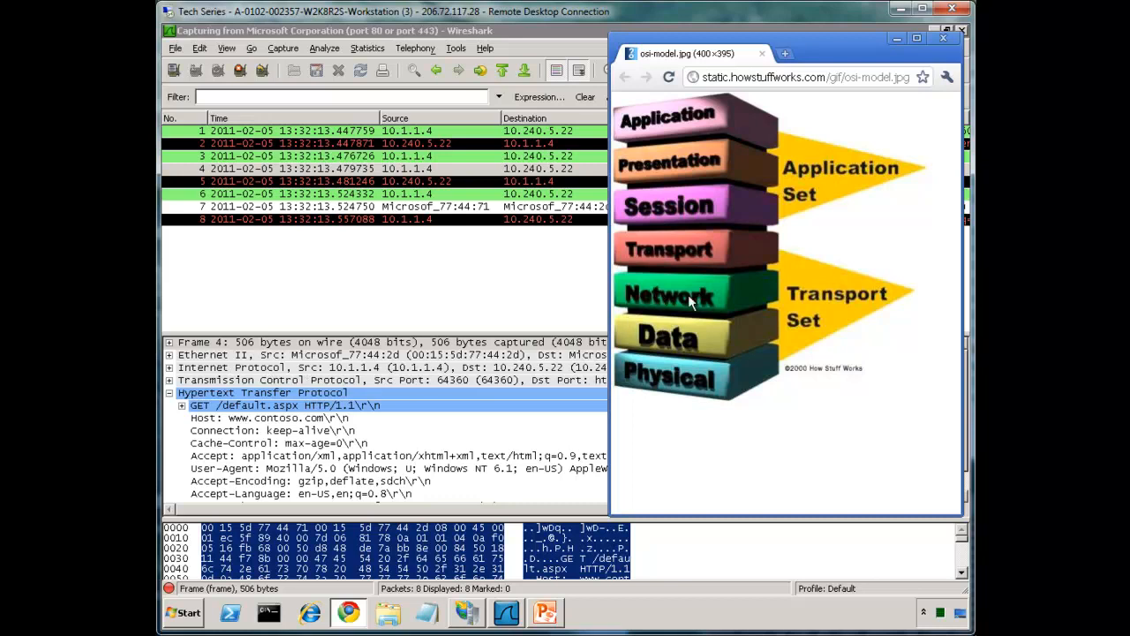
{"action": "mouse_move", "coordinate": [344, 383]}
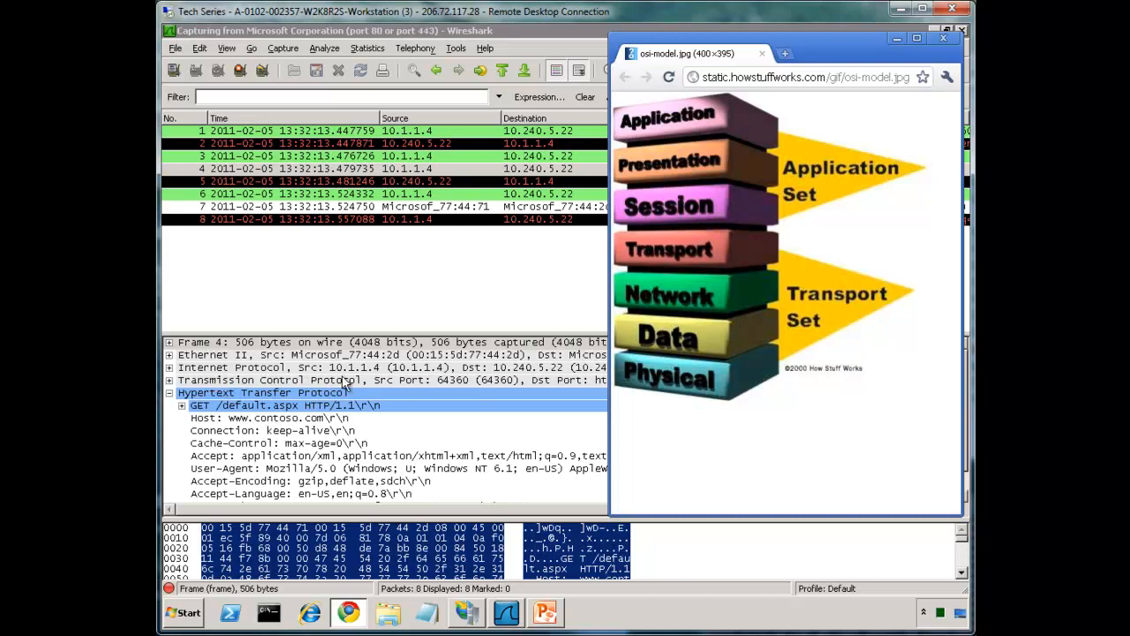
{"action": "mouse_move", "coordinate": [367, 389]}
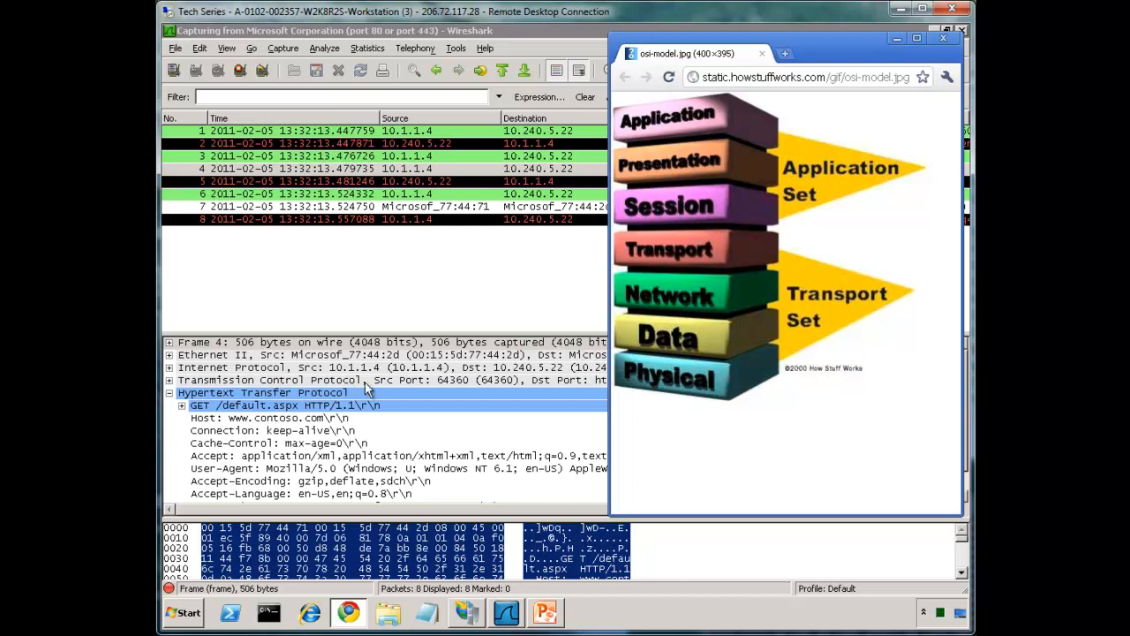
{"action": "mouse_move", "coordinate": [491, 389]}
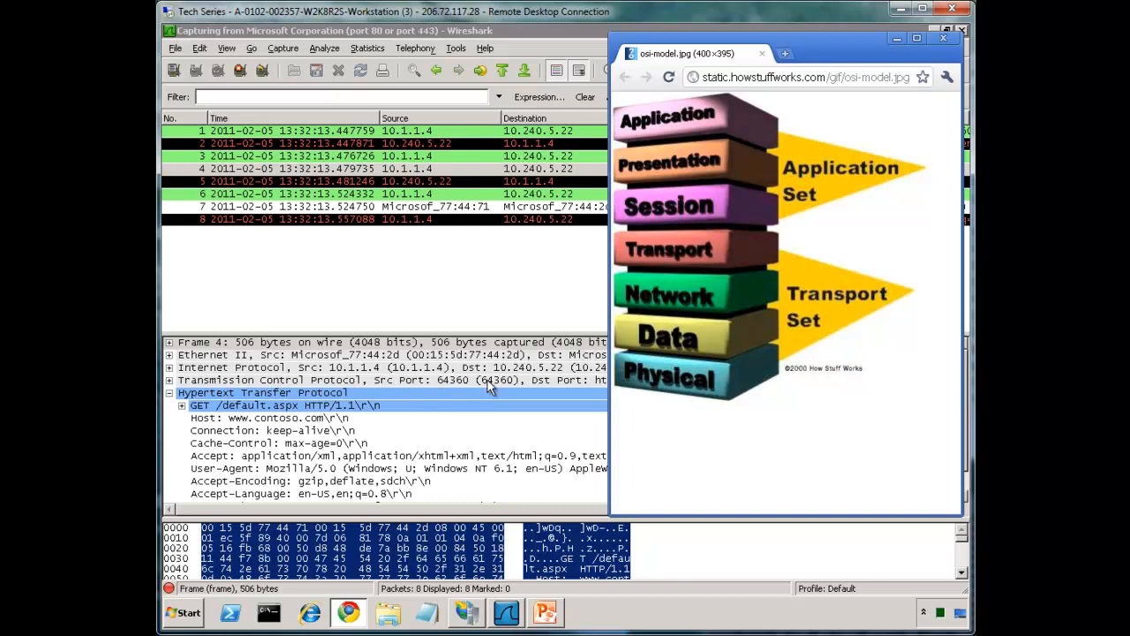
{"action": "mouse_move", "coordinate": [667, 268]}
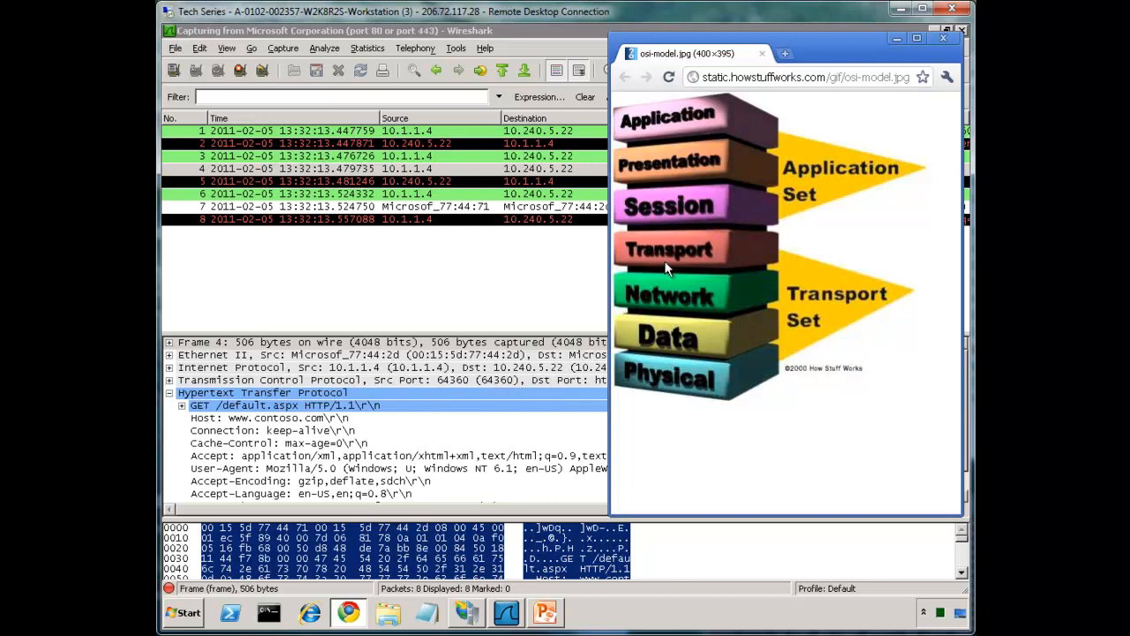
{"action": "mouse_move", "coordinate": [678, 261]}
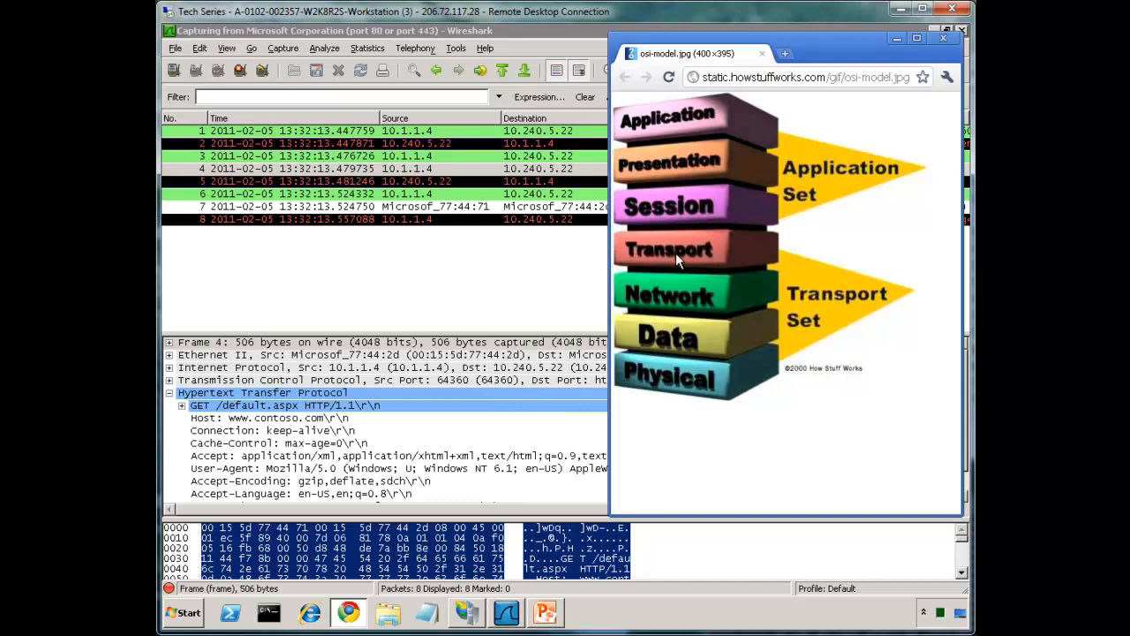
{"action": "mouse_move", "coordinate": [268, 399]}
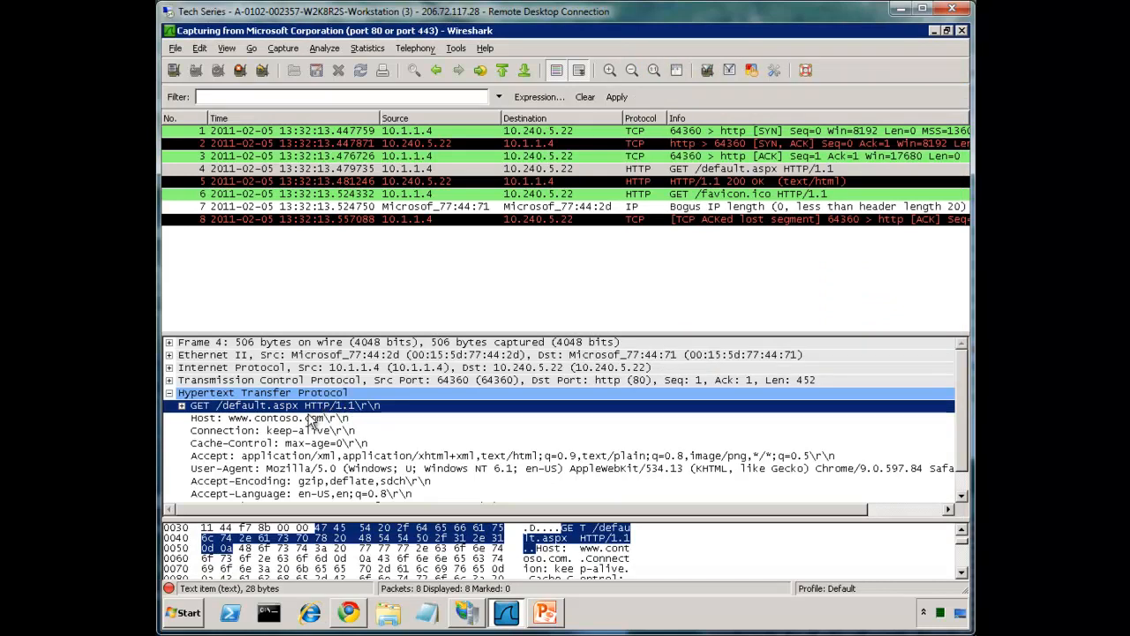
{"action": "left_click", "coordinate": [268, 416]}
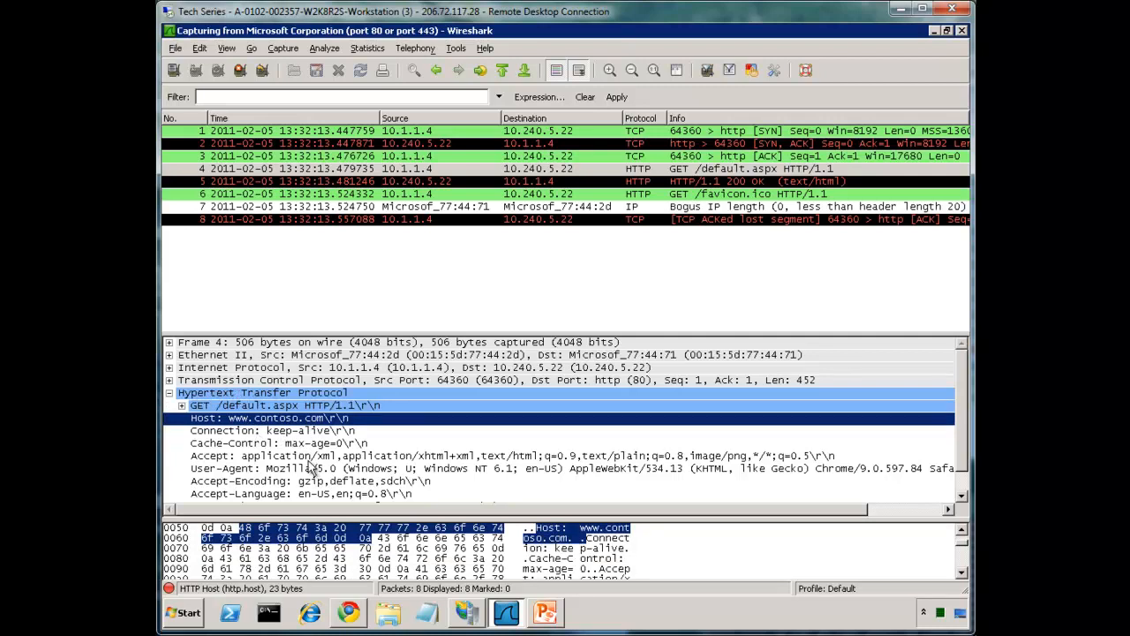
{"action": "mouse_move", "coordinate": [477, 474]}
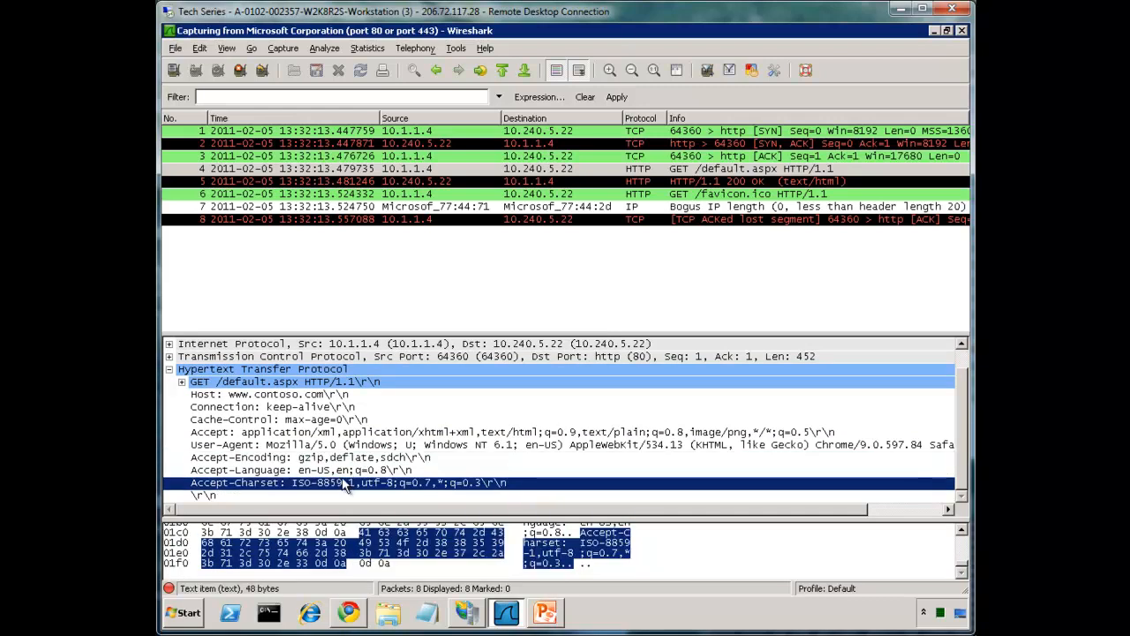
{"action": "left_click", "coordinate": [309, 470]}
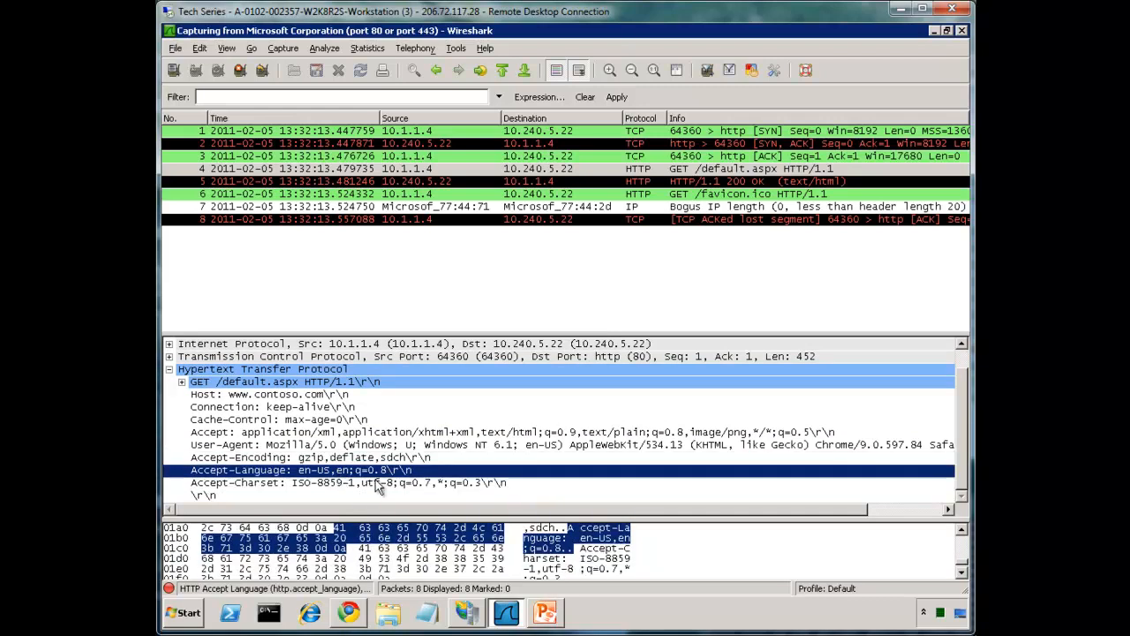
{"action": "mouse_move", "coordinate": [261, 402]}
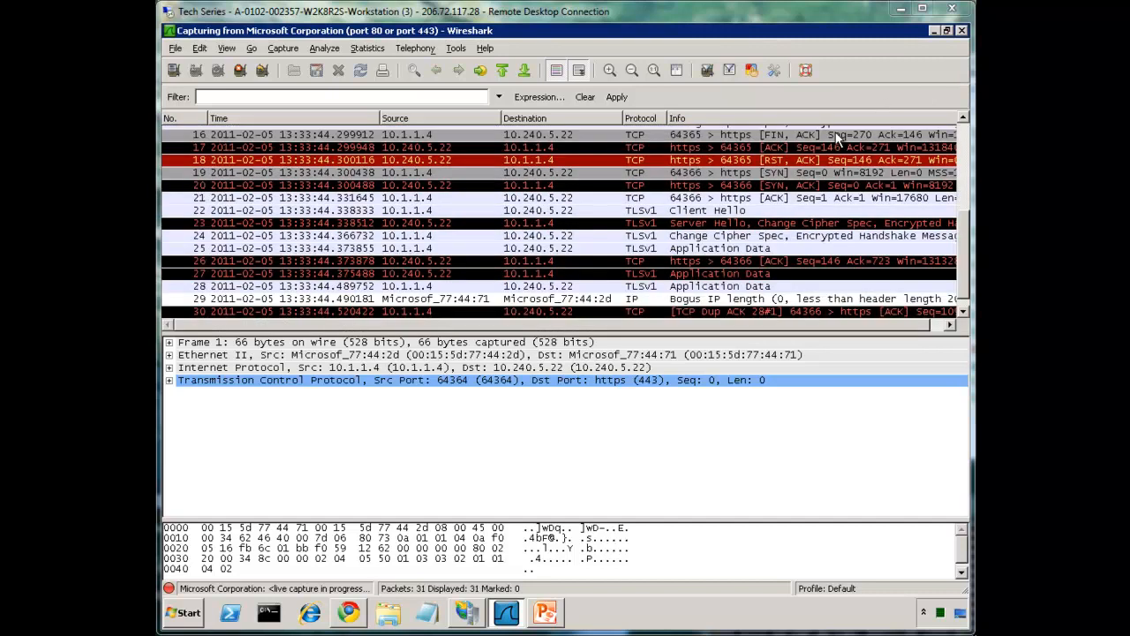
{"action": "mouse_move", "coordinate": [826, 151]}
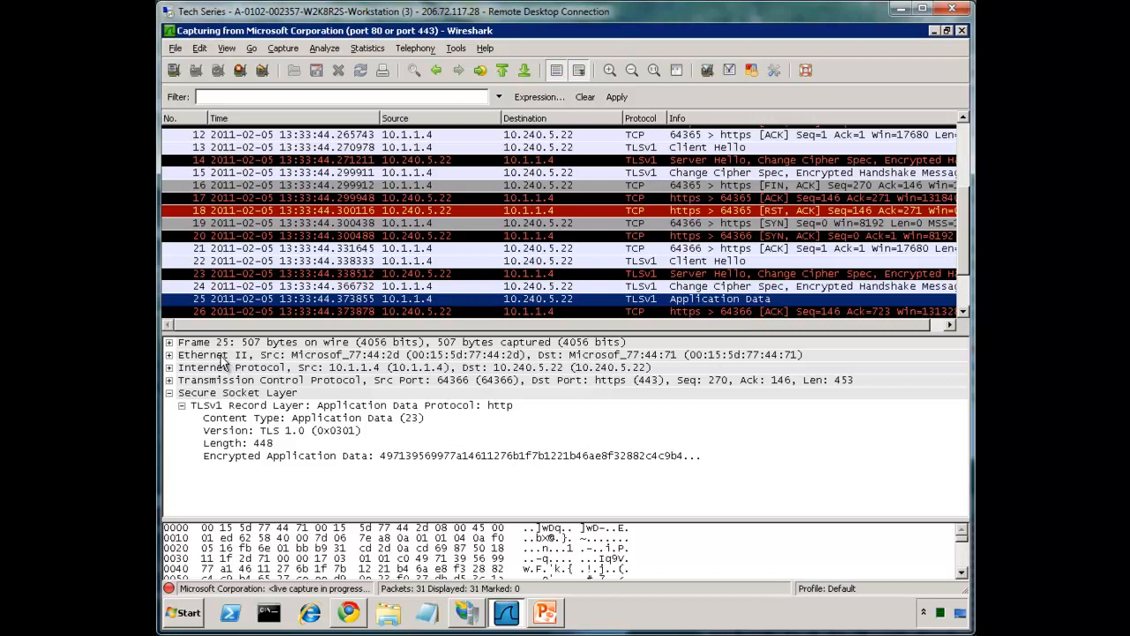
Step: Select the Ethernet II layer of the encrypted Application Data packet in the port 443 capture
{"action": "left_click", "coordinate": [230, 353]}
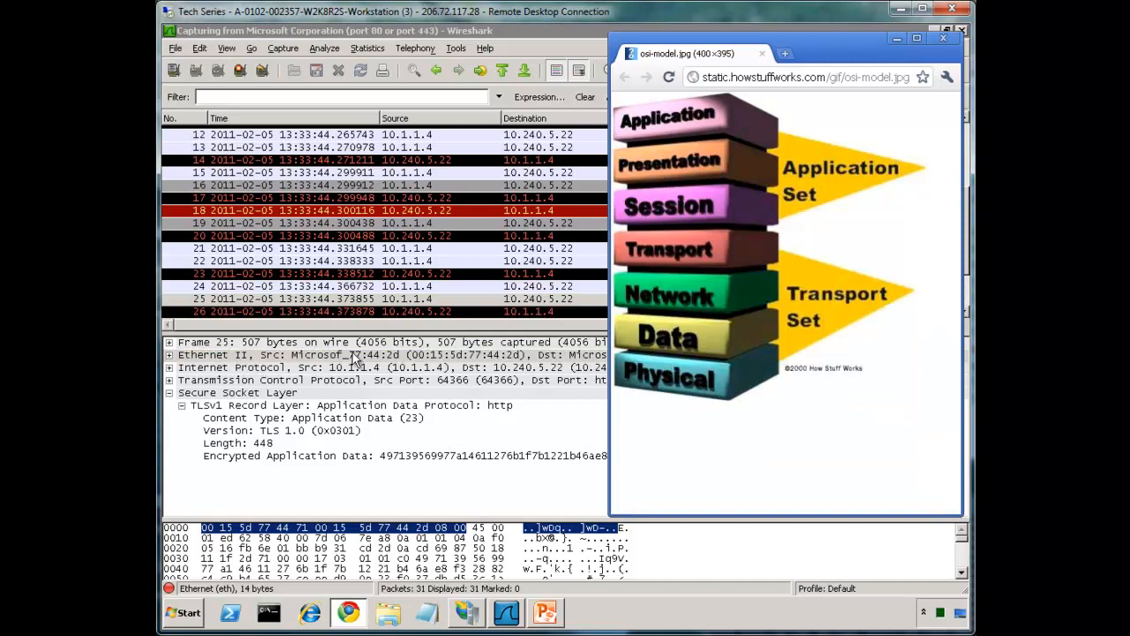
{"action": "mouse_move", "coordinate": [477, 363]}
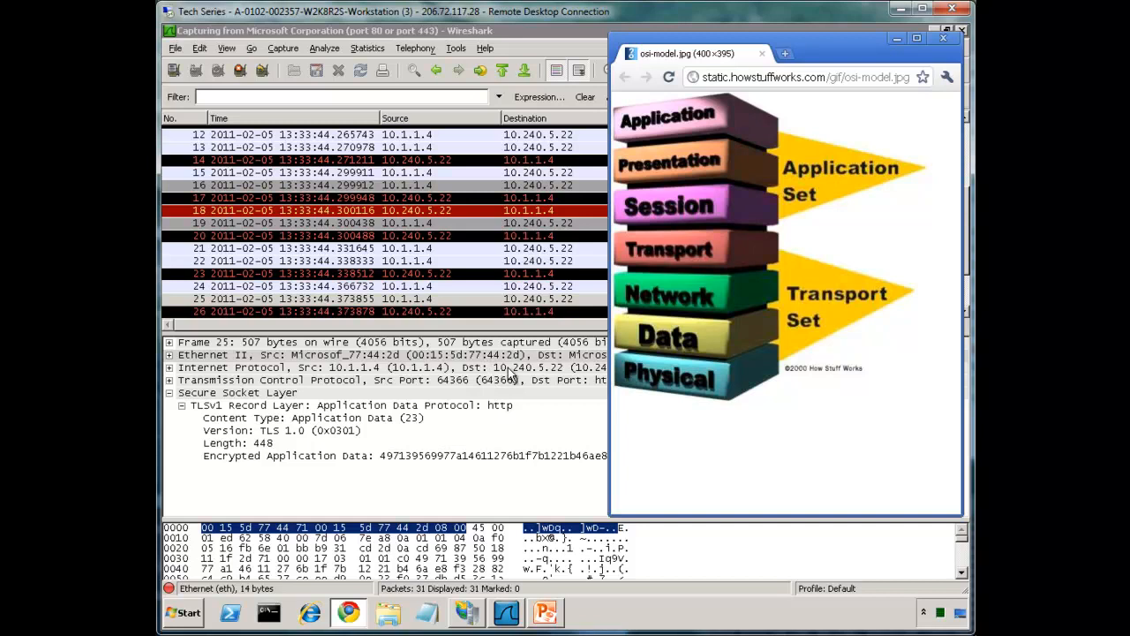
{"action": "mouse_move", "coordinate": [530, 371]}
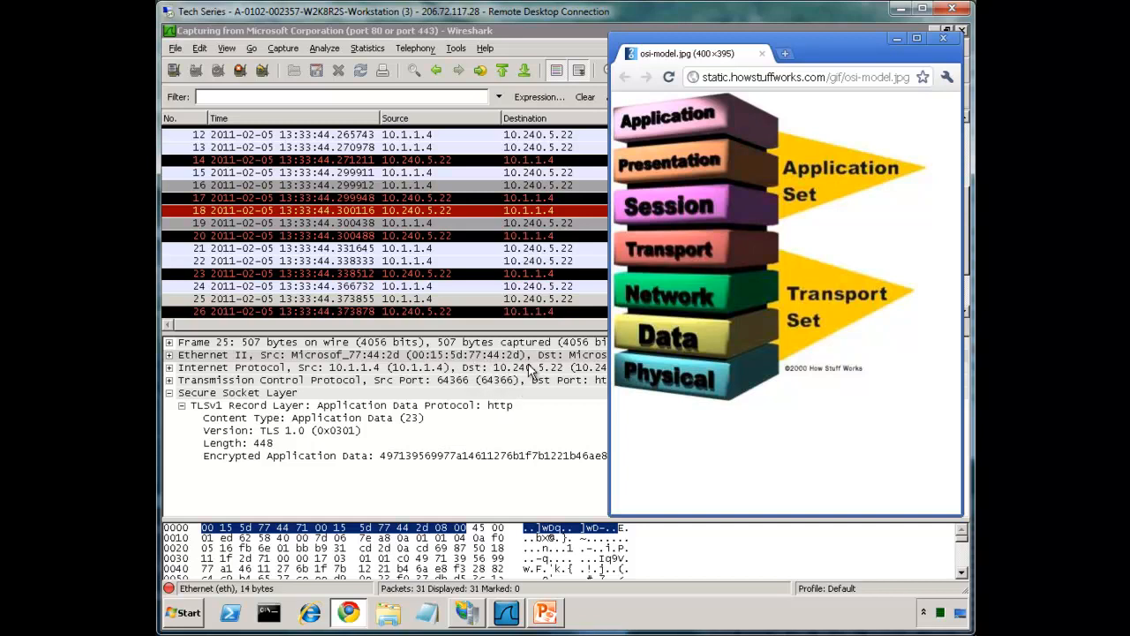
{"action": "mouse_move", "coordinate": [519, 378]}
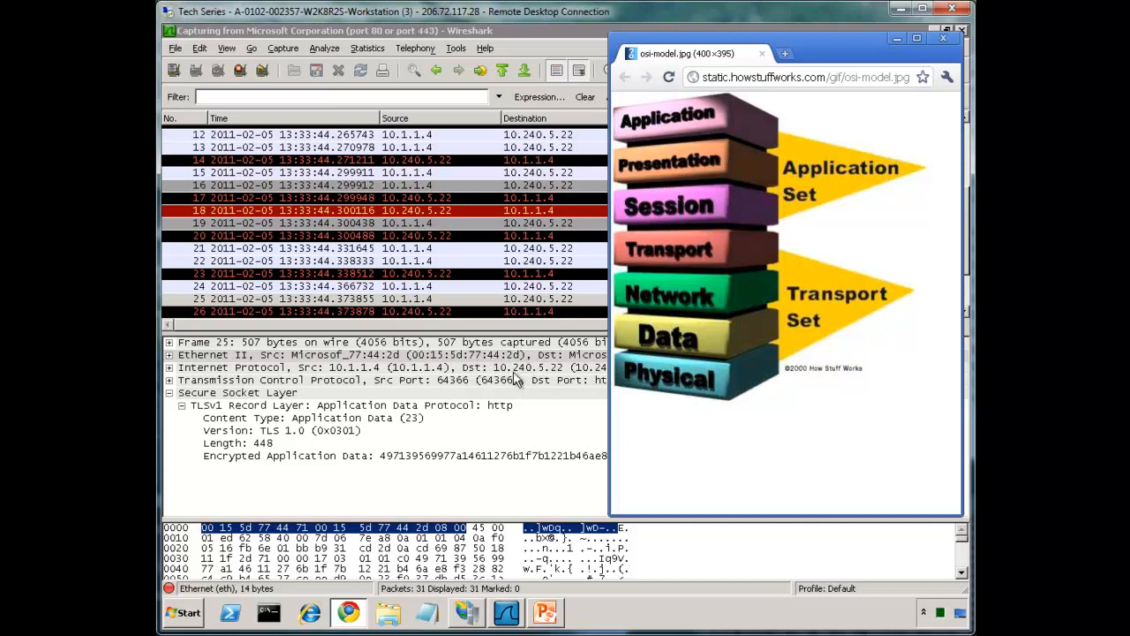
{"action": "mouse_move", "coordinate": [574, 389]}
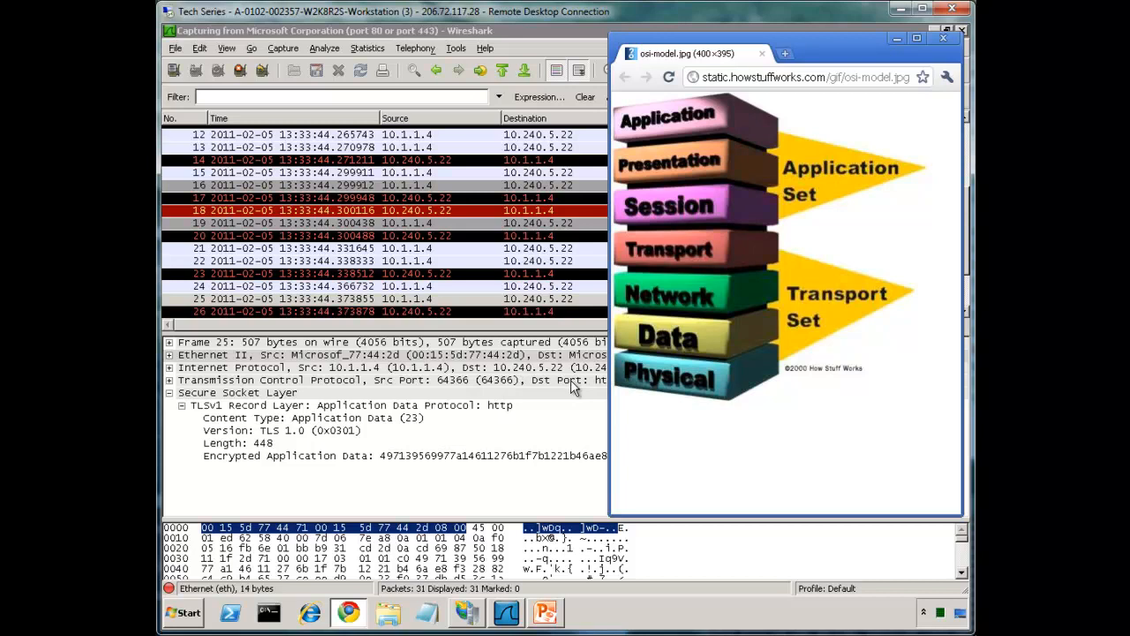
{"action": "mouse_move", "coordinate": [534, 402]}
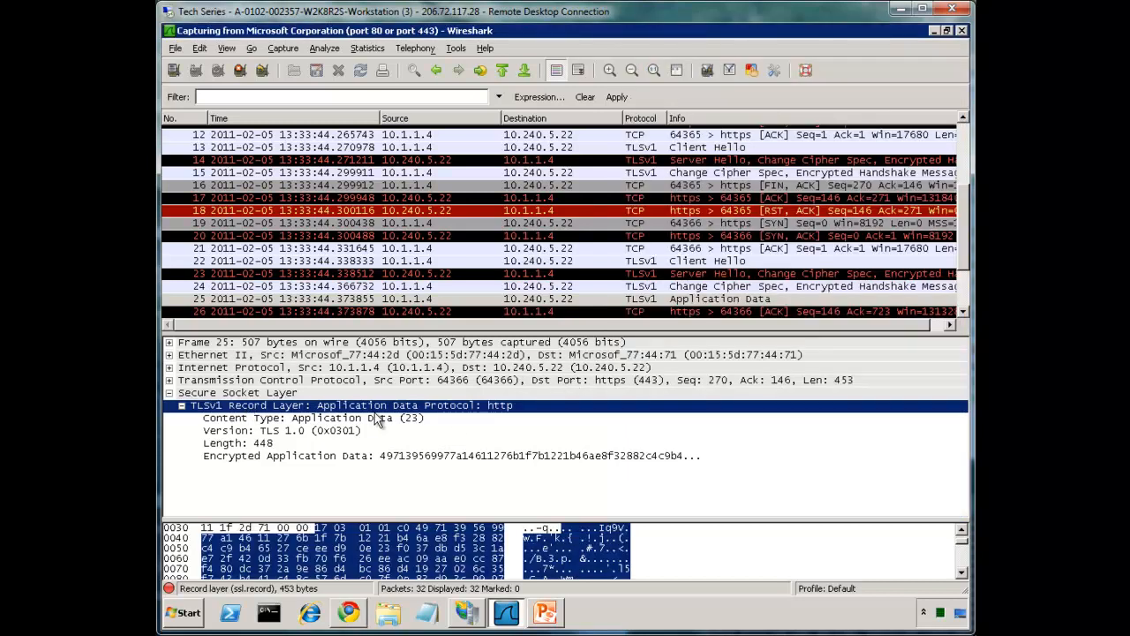
{"action": "mouse_move", "coordinate": [433, 459]}
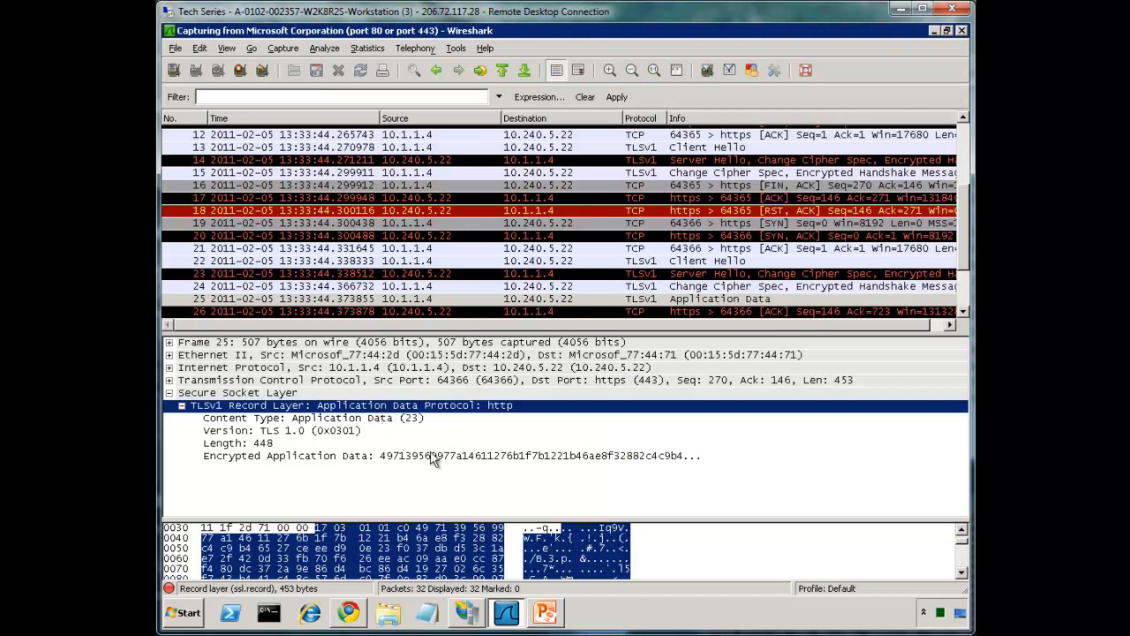
Step: Highlight the Encrypted Application Data payload, then return to IIS Manager's Contoso.com page
{"action": "left_click", "coordinate": [450, 456]}
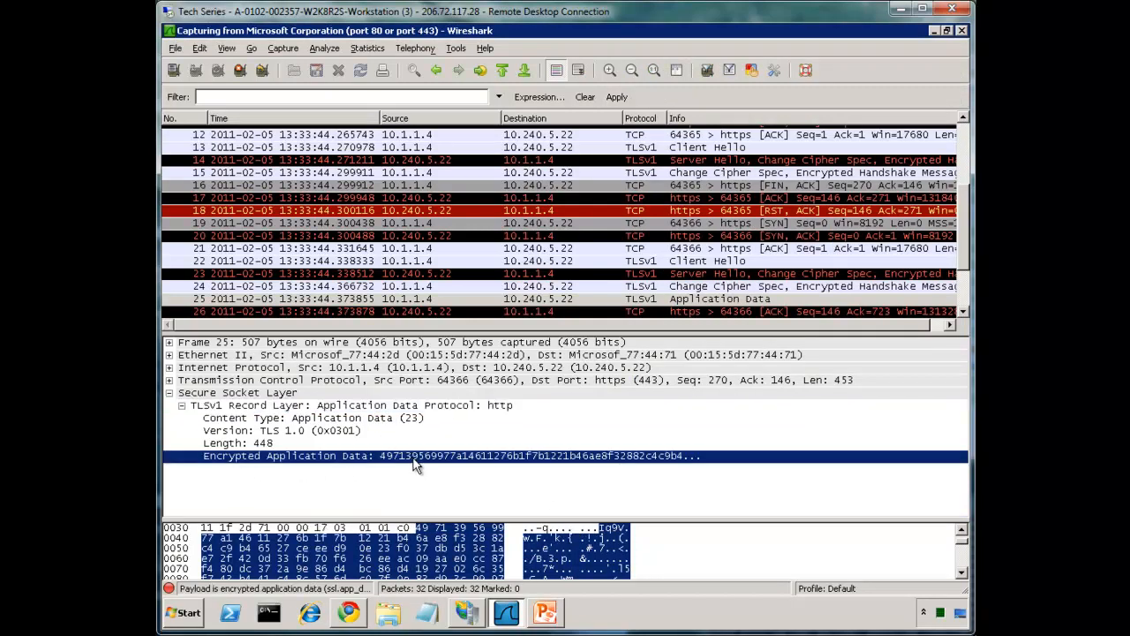
{"action": "mouse_move", "coordinate": [477, 475]}
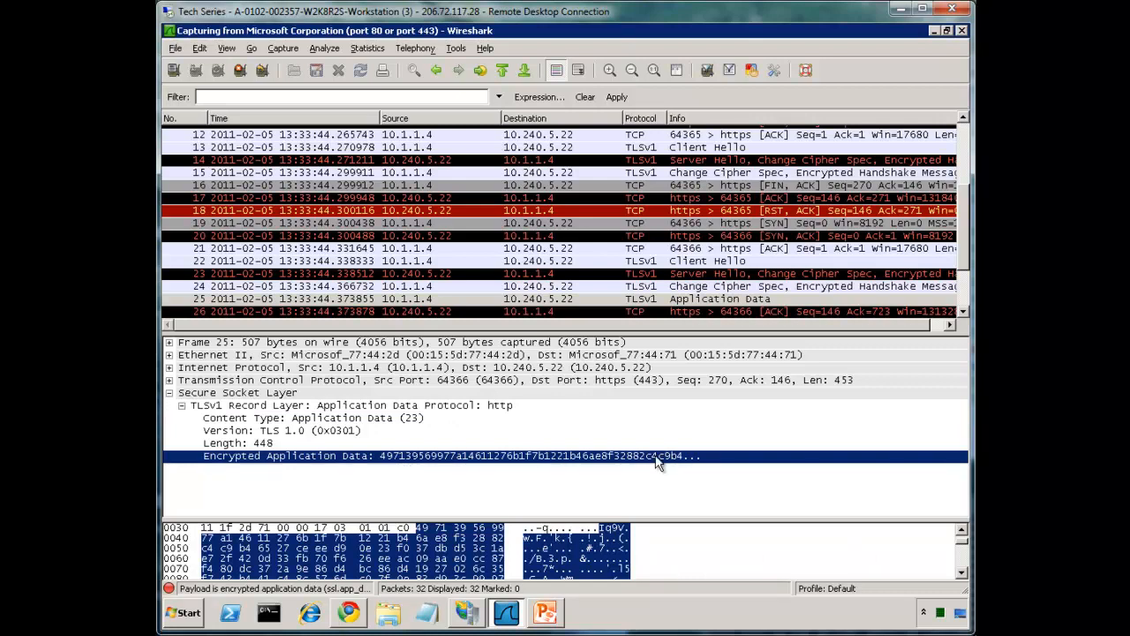
{"action": "left_click", "coordinate": [961, 576]}
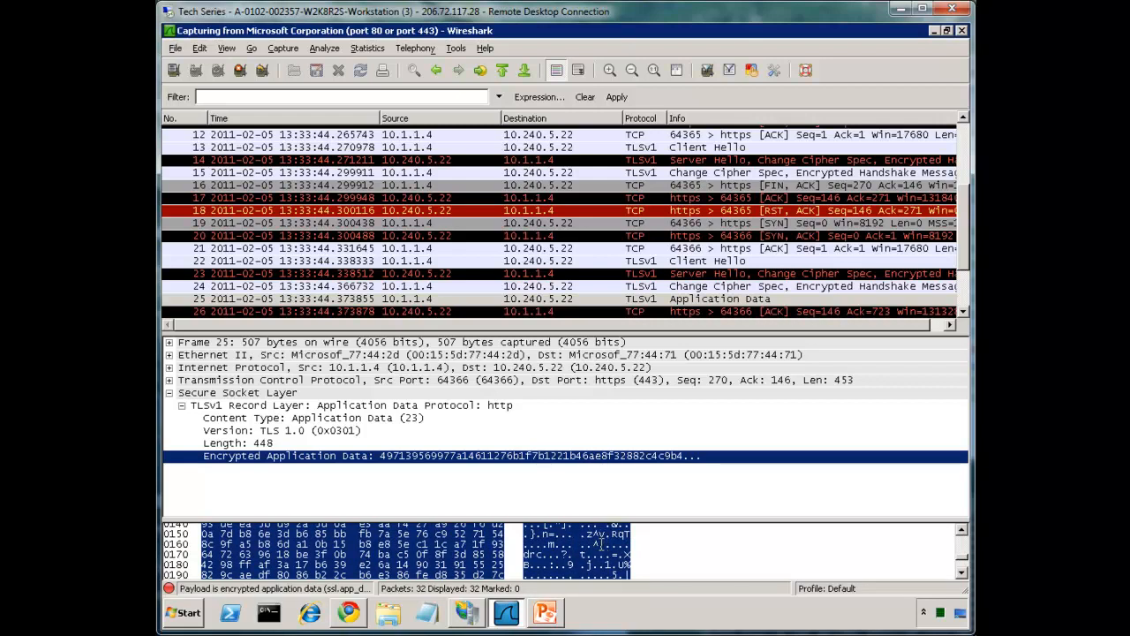
{"action": "left_click", "coordinate": [466, 611]}
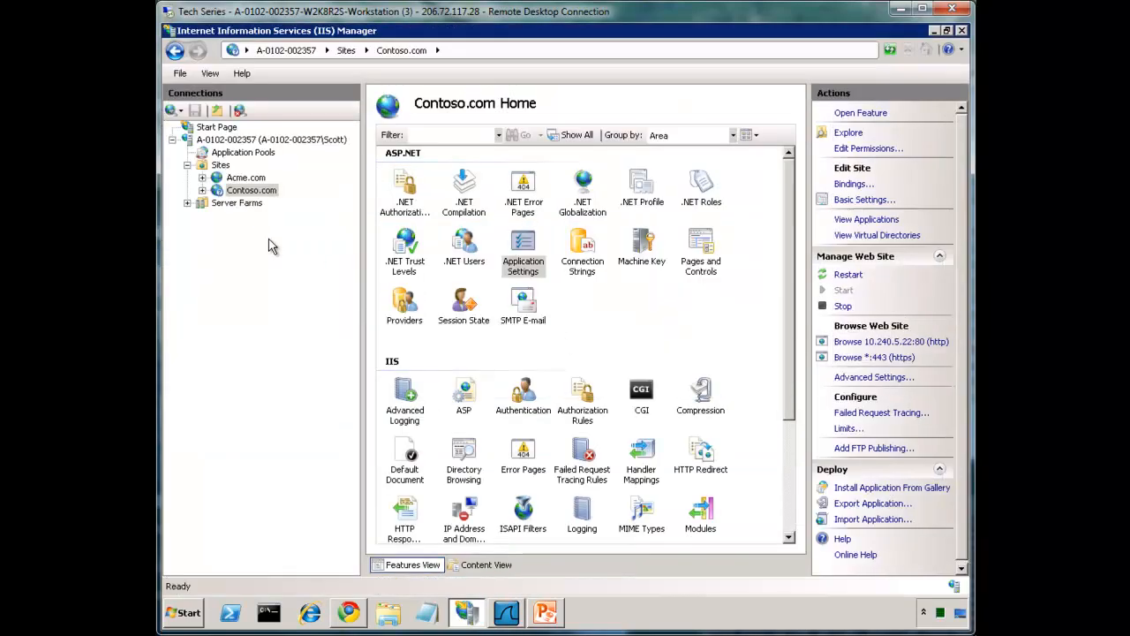
{"action": "mouse_move", "coordinate": [250, 191]}
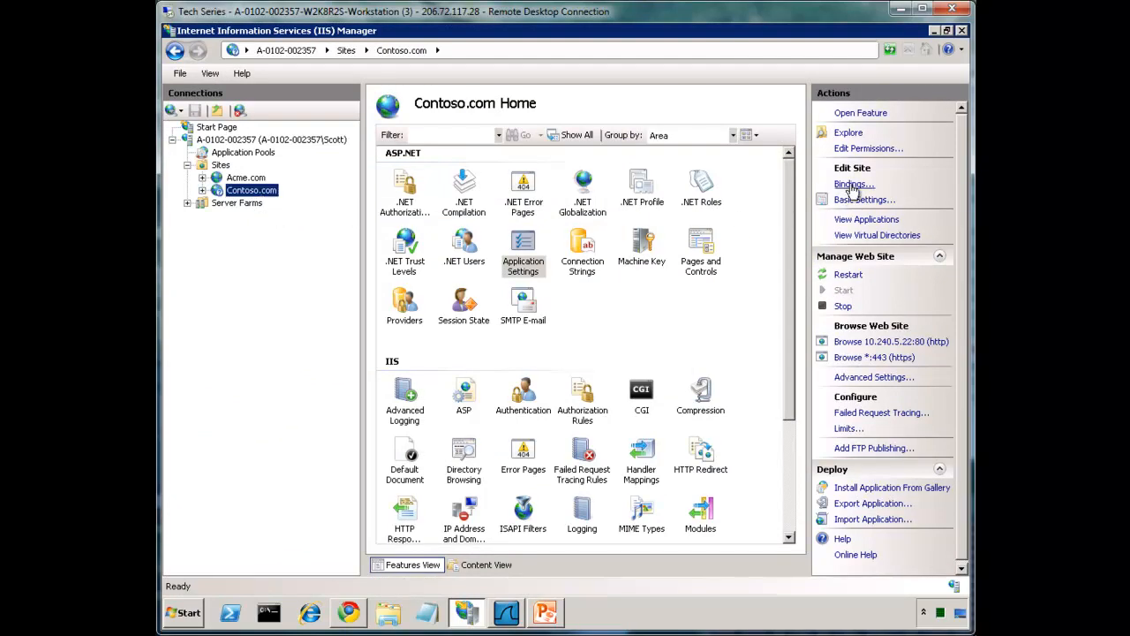
Step: Draft a new https binding for Contoso.com on 10.240.5.22, port 443, with host name unavailable
{"action": "left_click", "coordinate": [852, 184]}
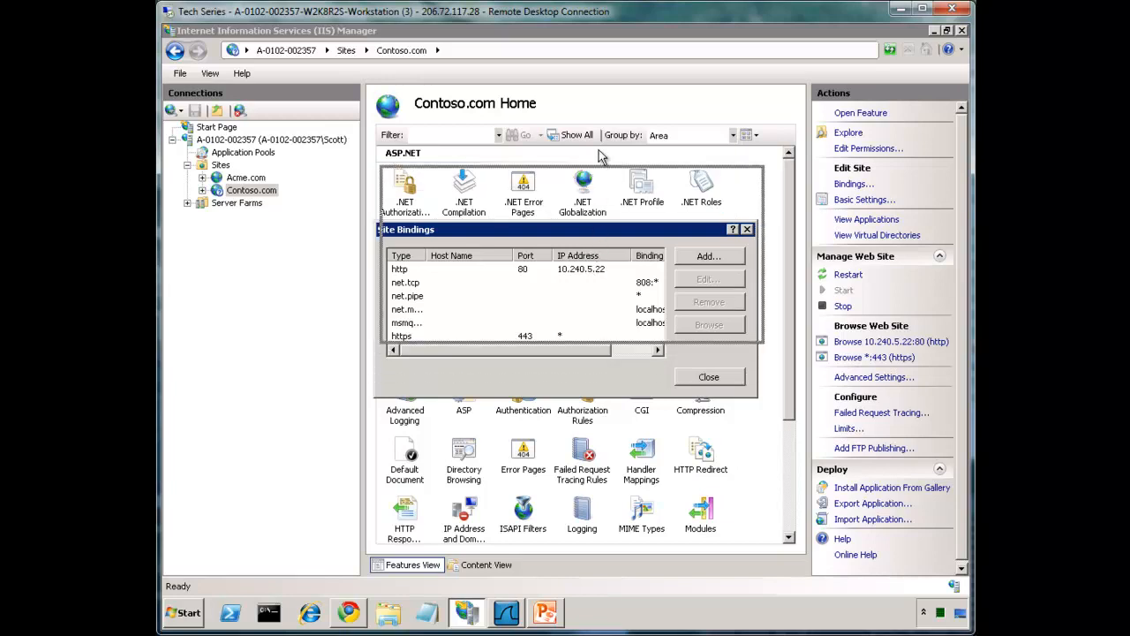
{"action": "left_click", "coordinate": [708, 254]}
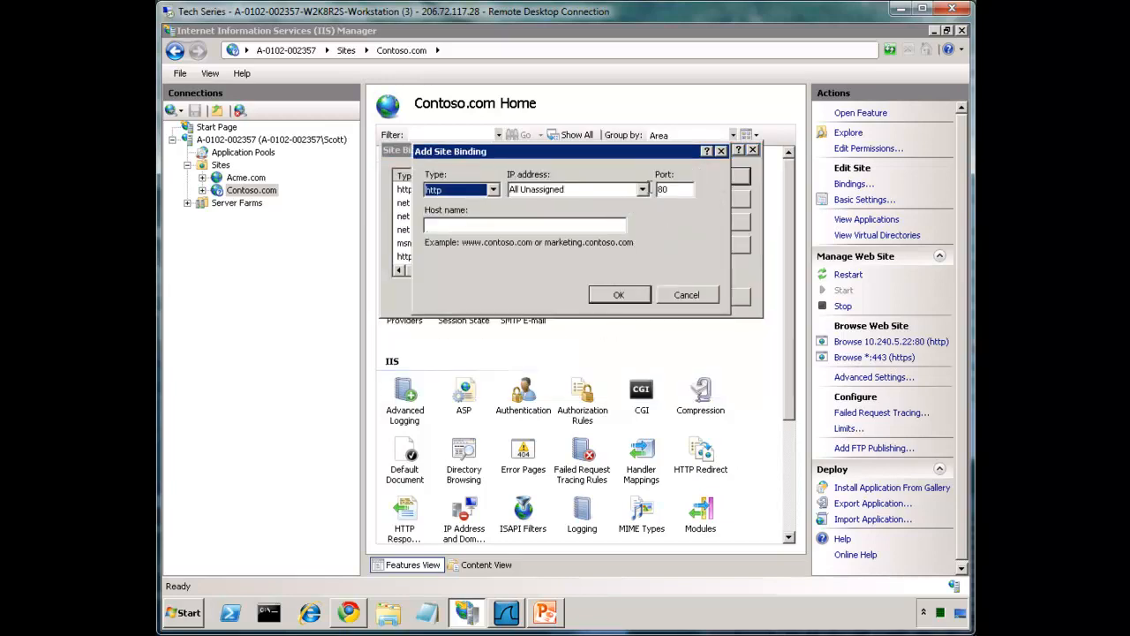
{"action": "left_click", "coordinate": [643, 188]}
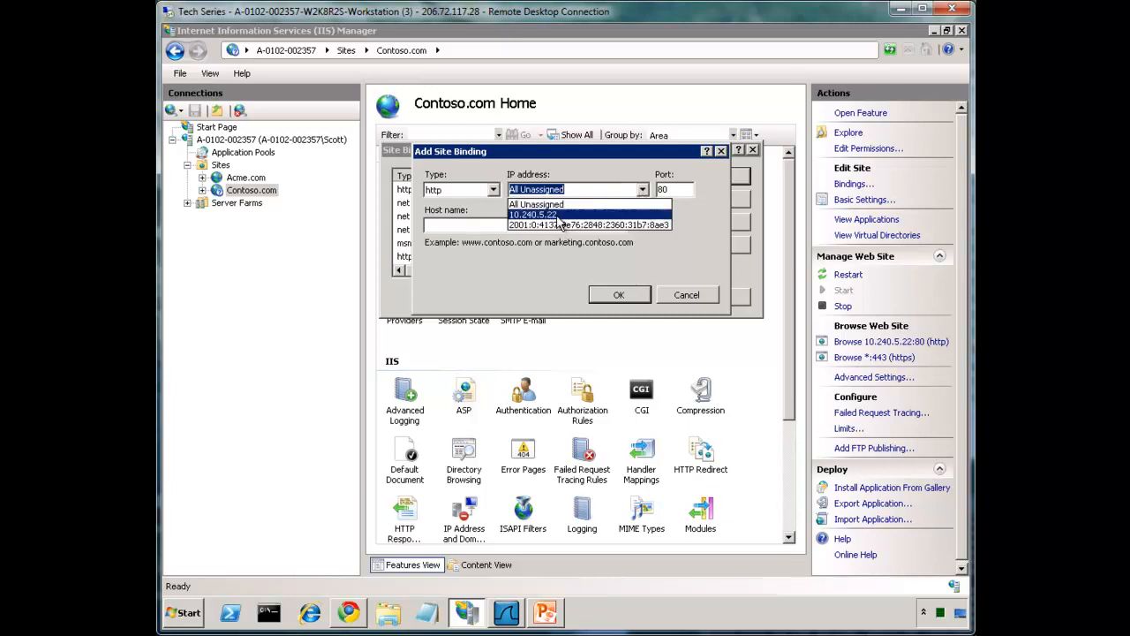
{"action": "left_click", "coordinate": [533, 215]}
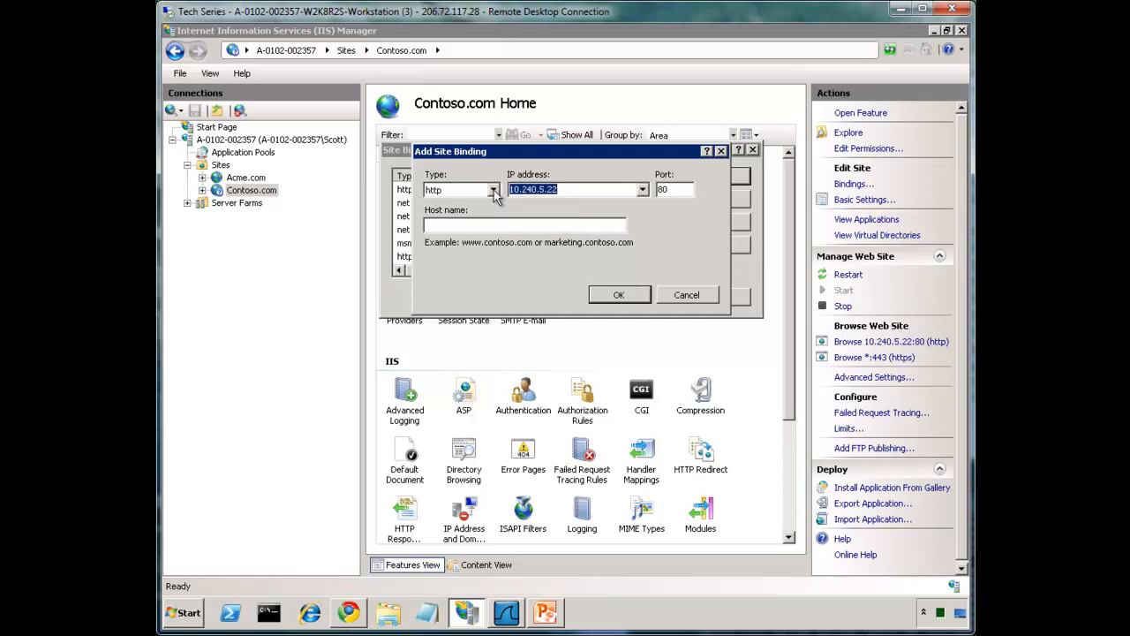
{"action": "left_click", "coordinate": [493, 189]}
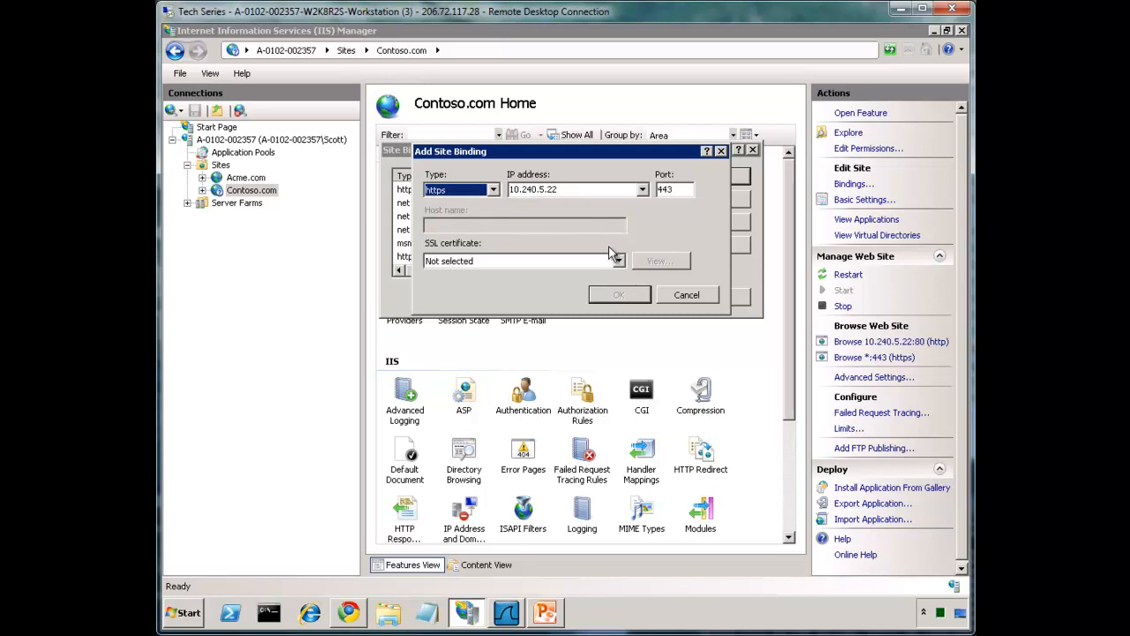